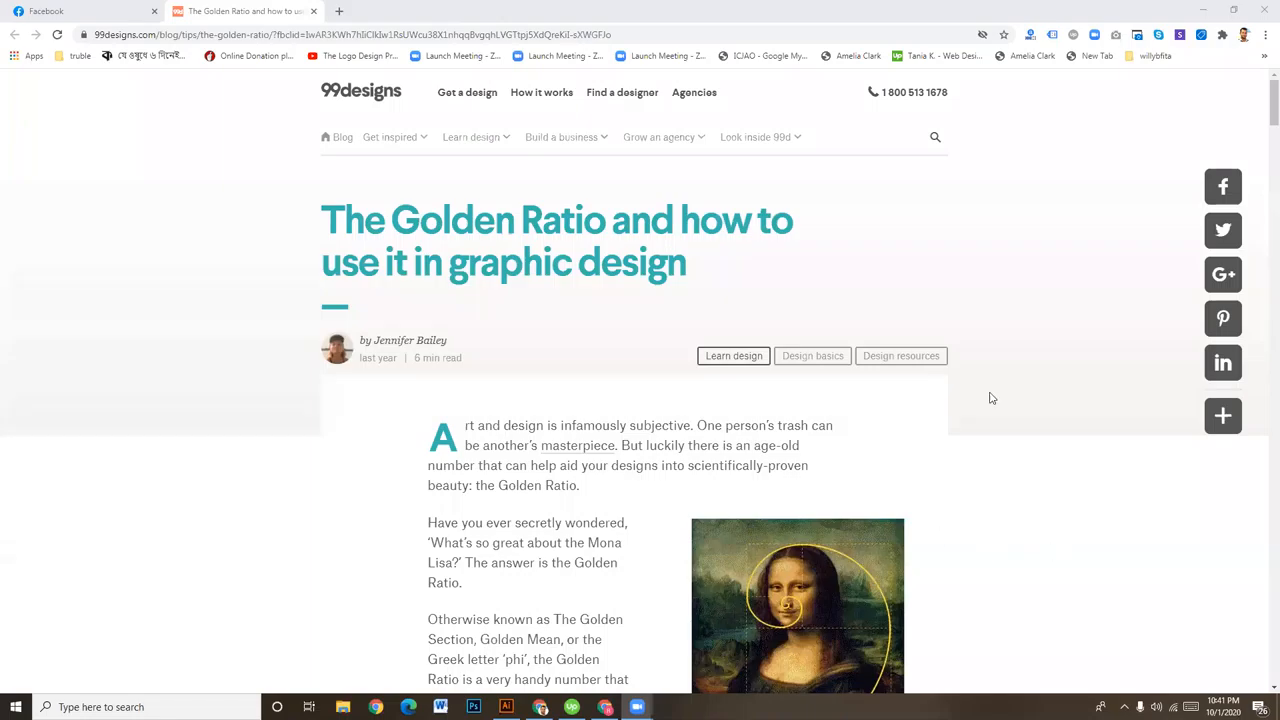
mouse_move(644, 392)
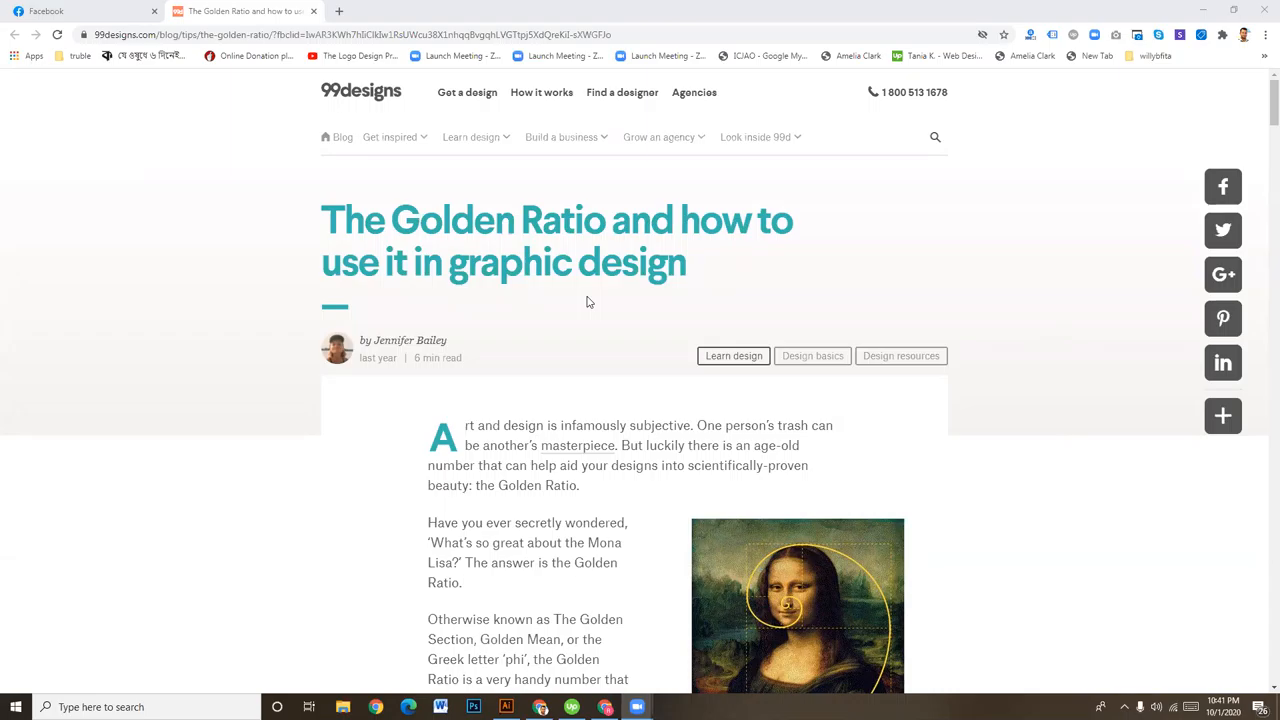
mouse_move(757, 395)
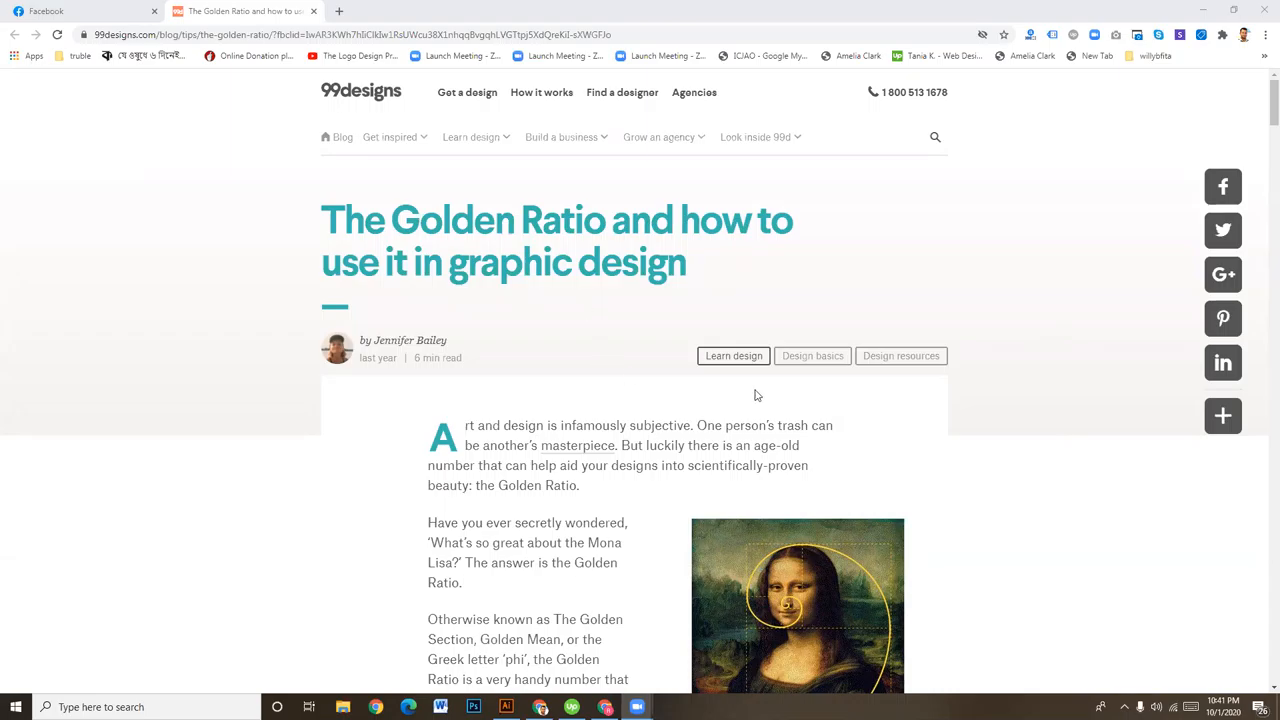
Step: Scroll the 99designs Golden Ratio article to the Fibonacci Sequence paragraph and highlight text there
scroll(down, 3)
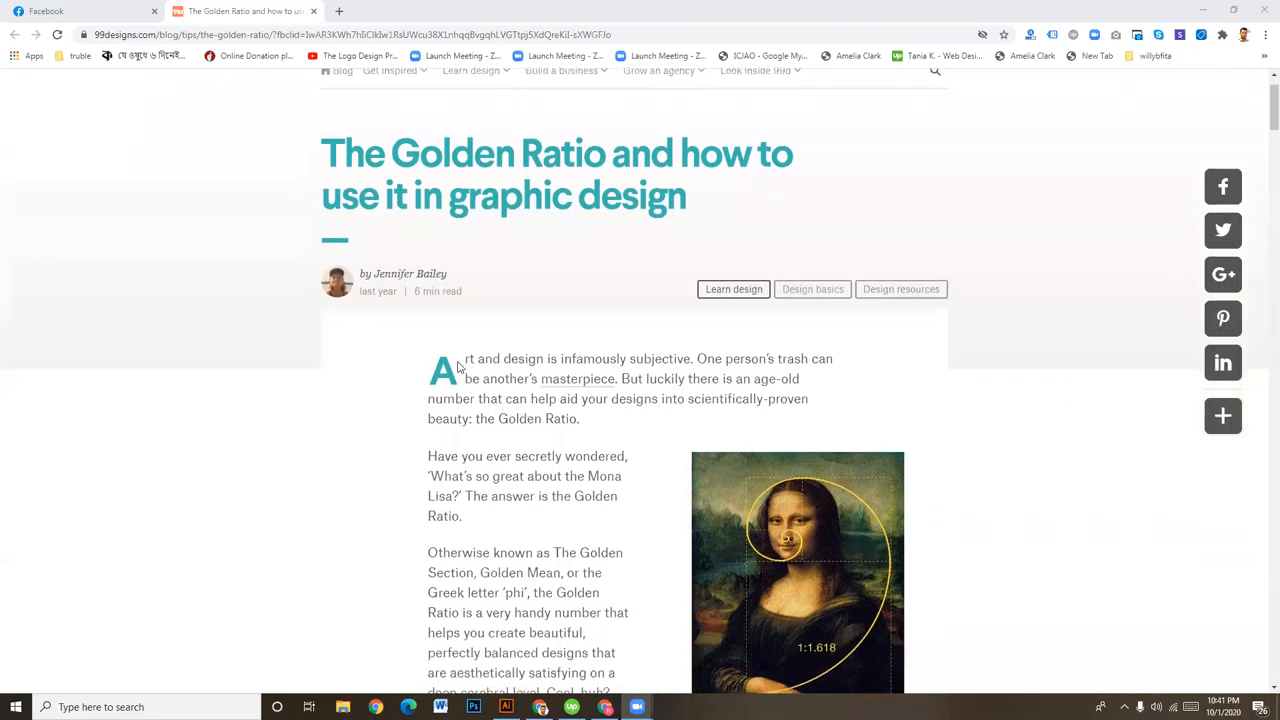
scroll(down, 3)
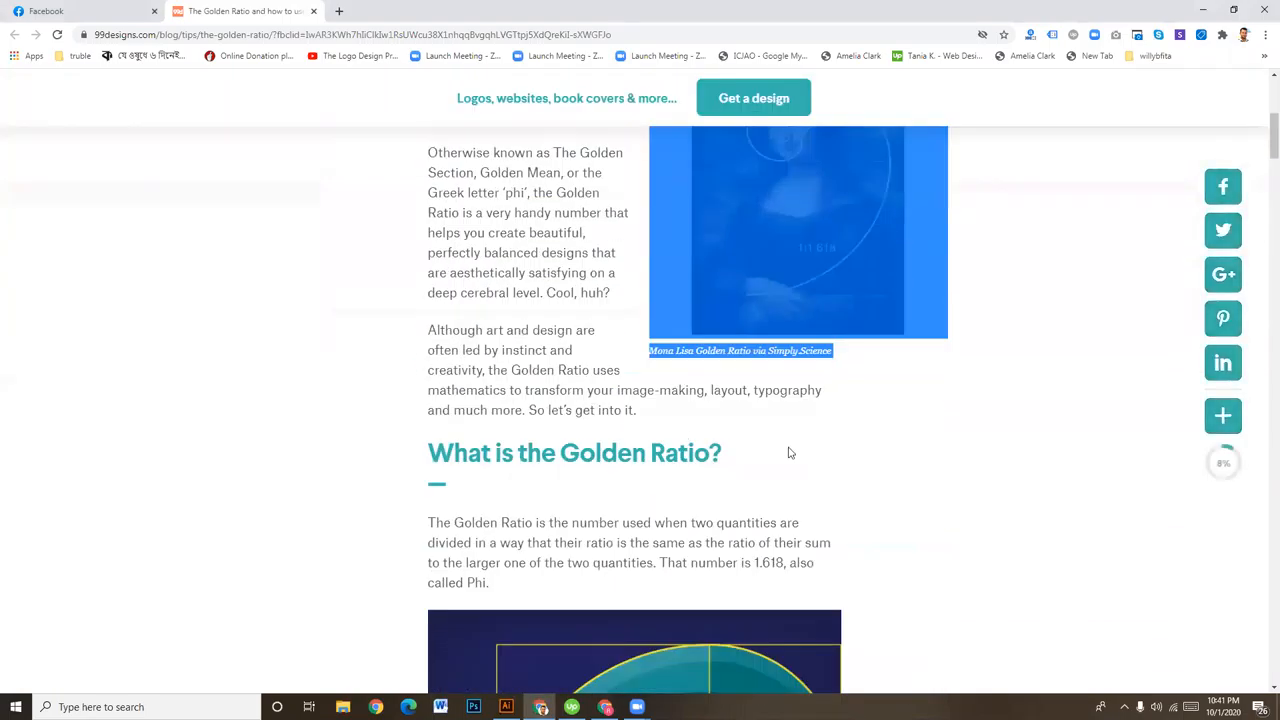
scroll(down, 3)
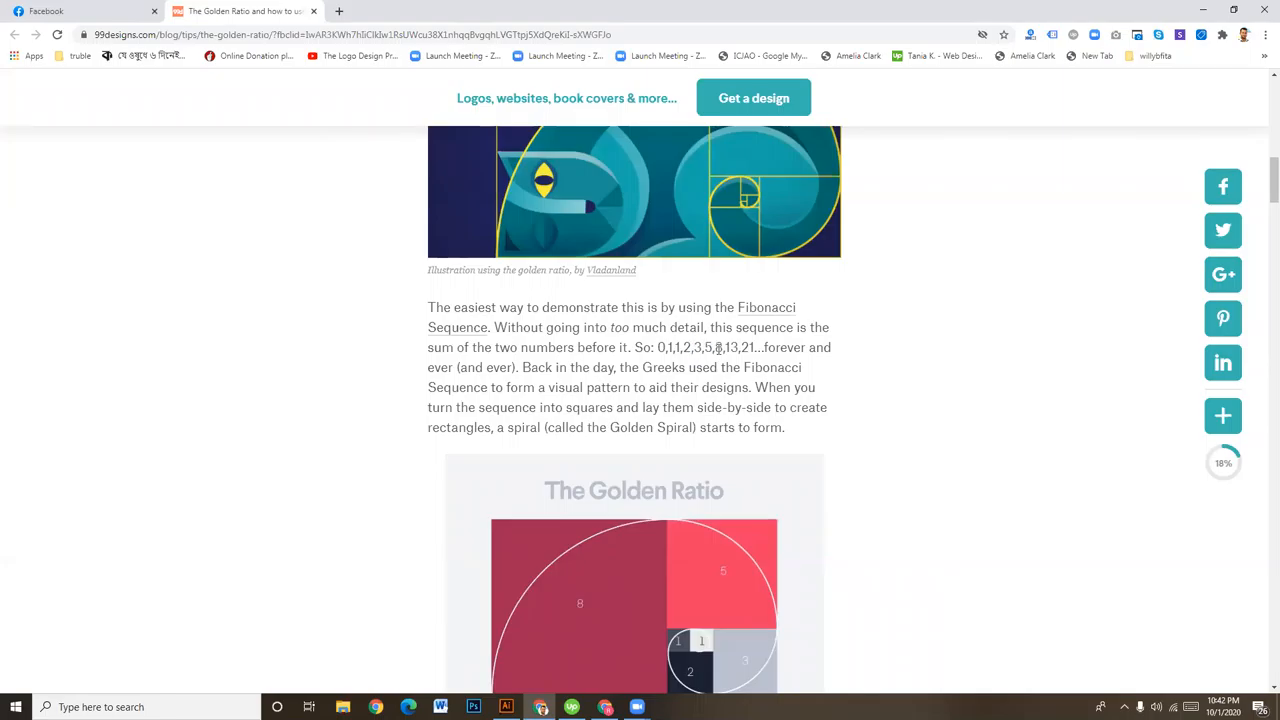
double_click(730, 347)
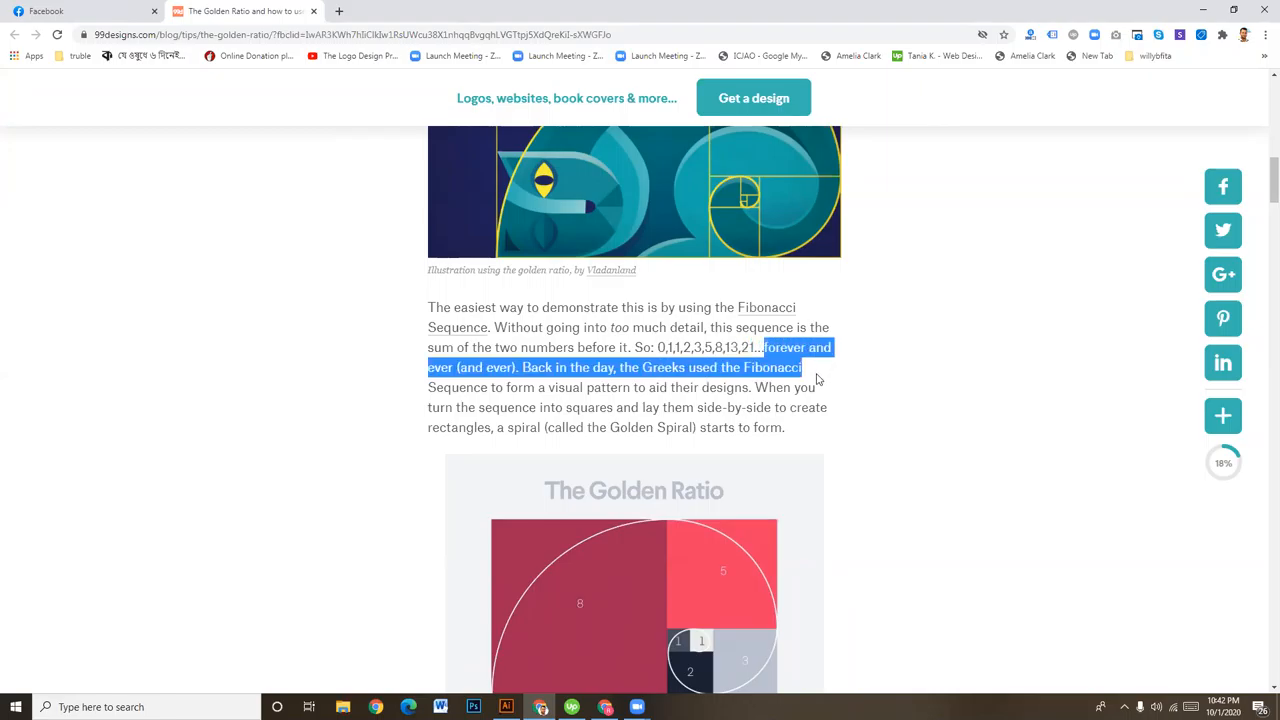
Step: Scroll further down the article and dismiss the newsletter sign-up pop-up
scroll(down, 3)
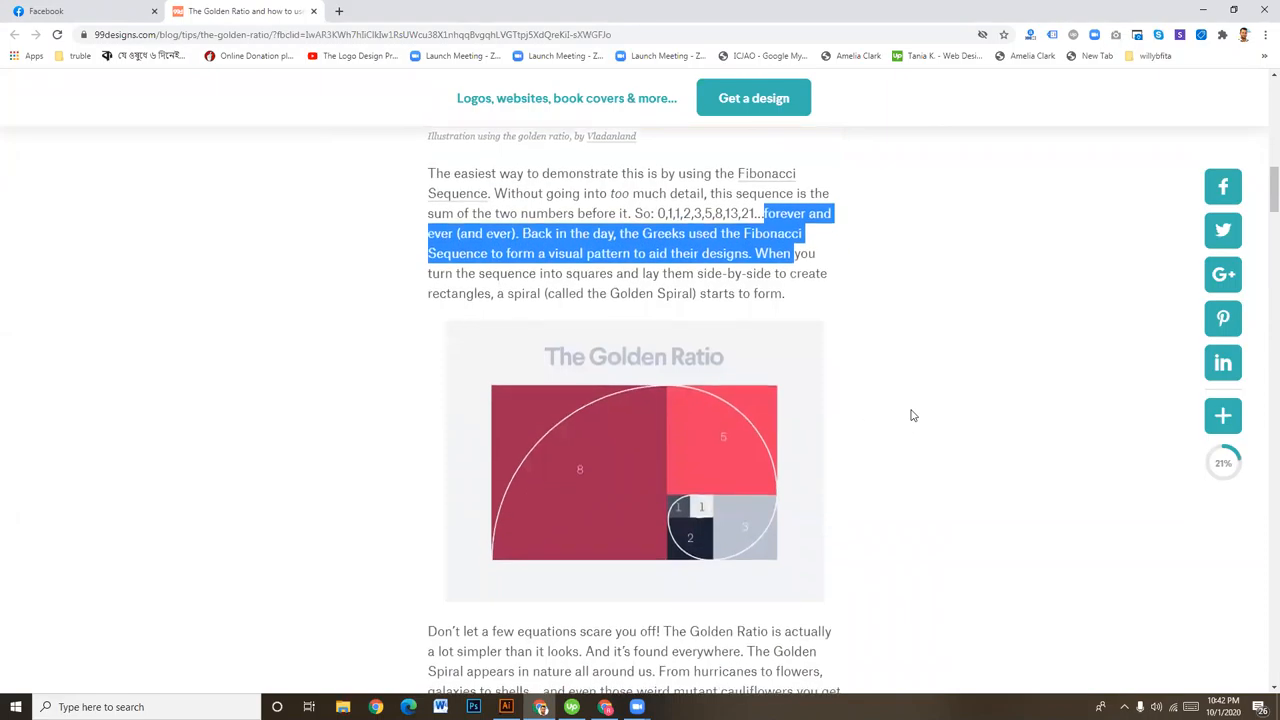
scroll(down, 3)
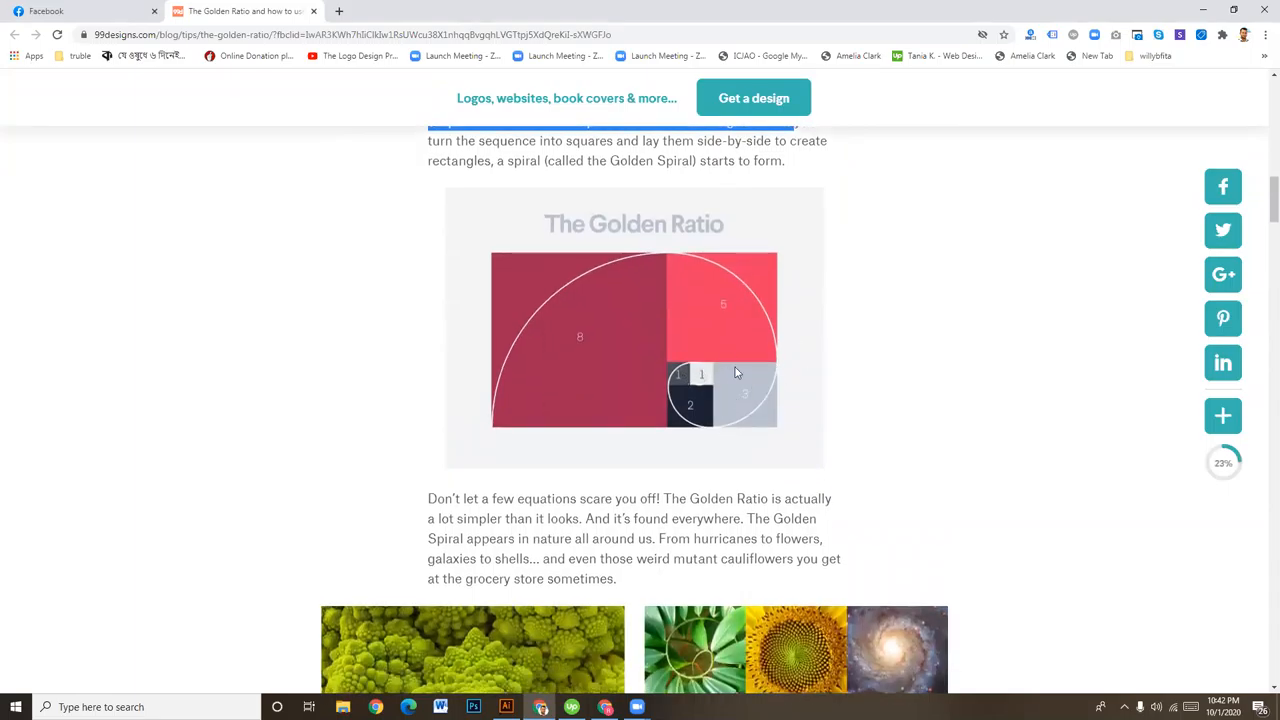
scroll(down, 3)
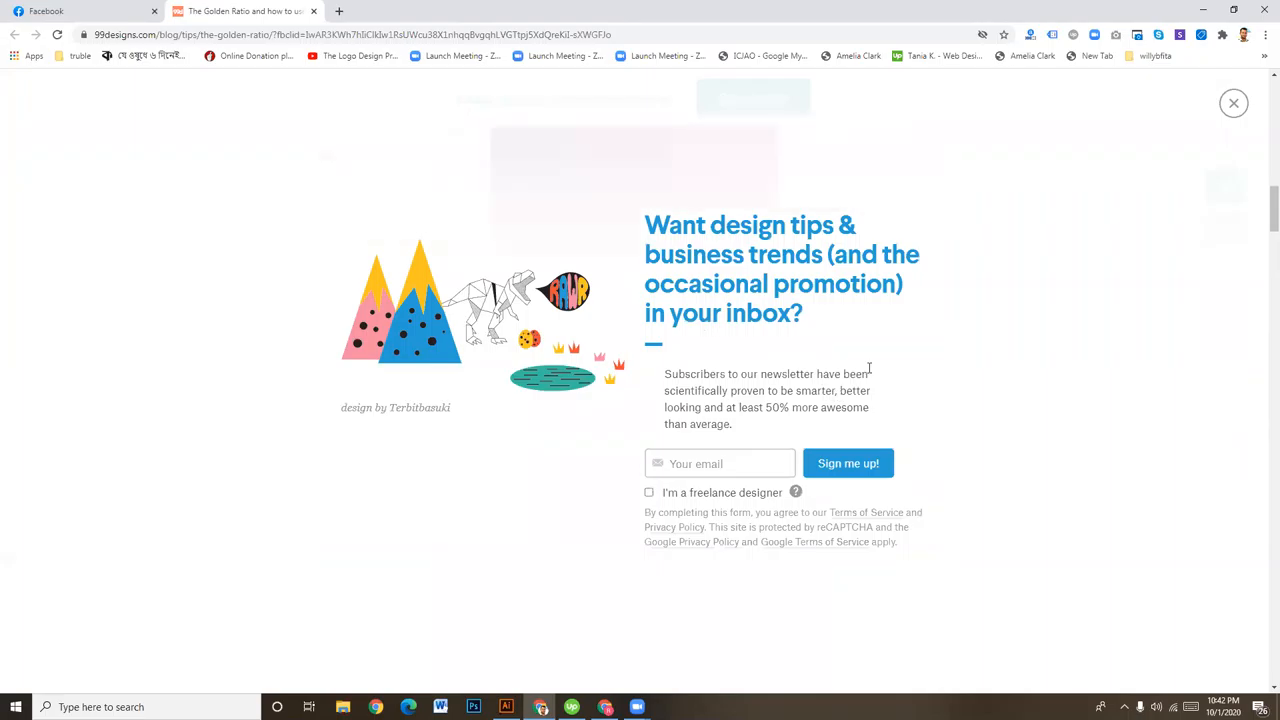
click(1233, 103)
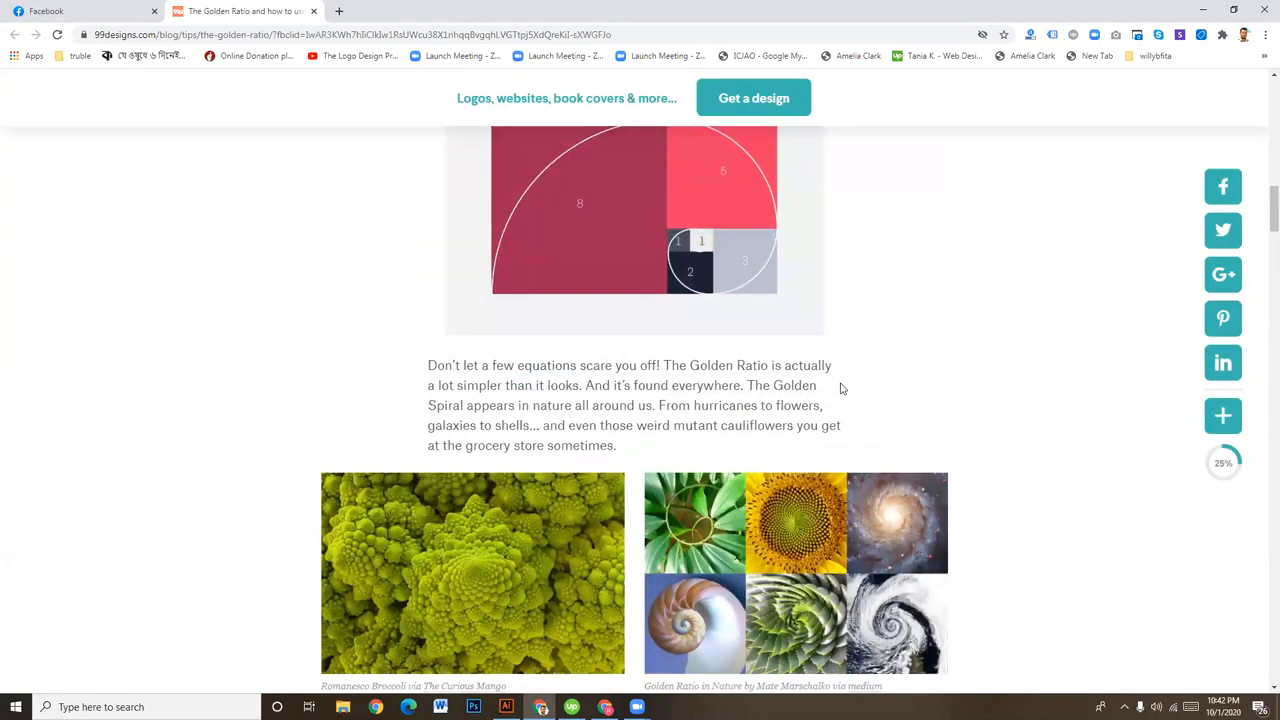
Step: Skim the design tips, then scroll back up to section 1, Typography hierarchy
scroll(down, 3)
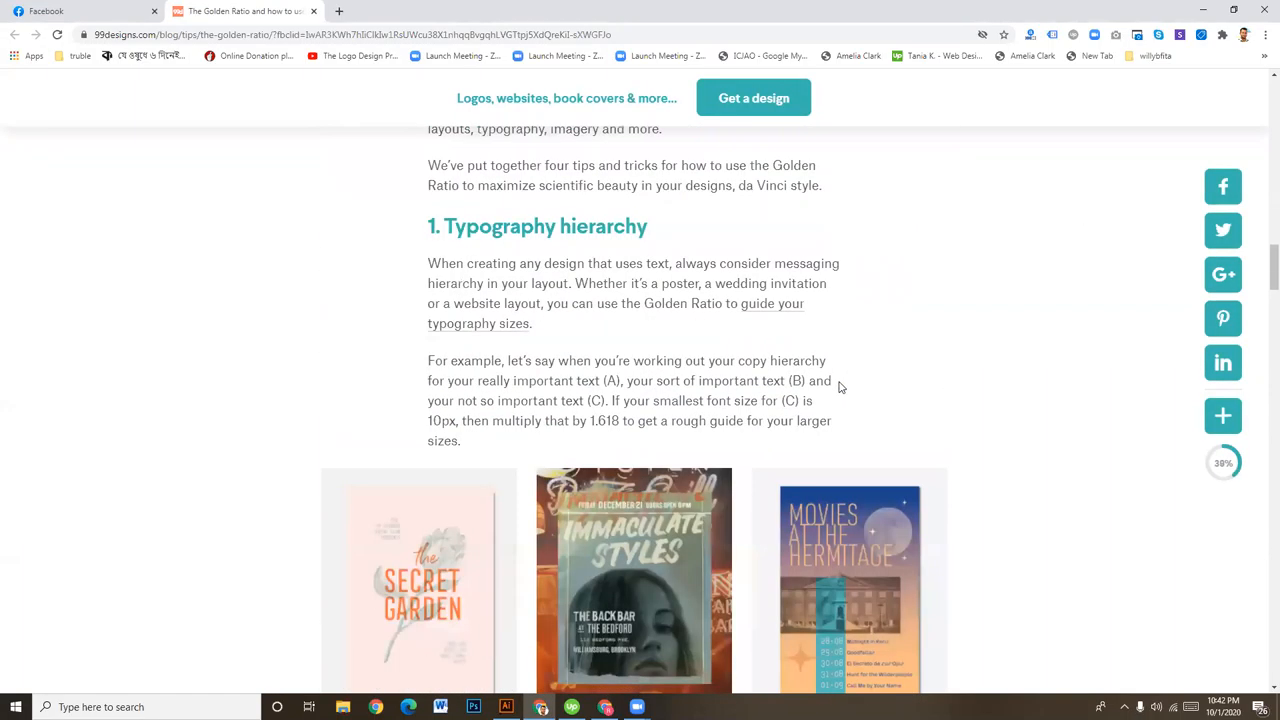
scroll(down, 3)
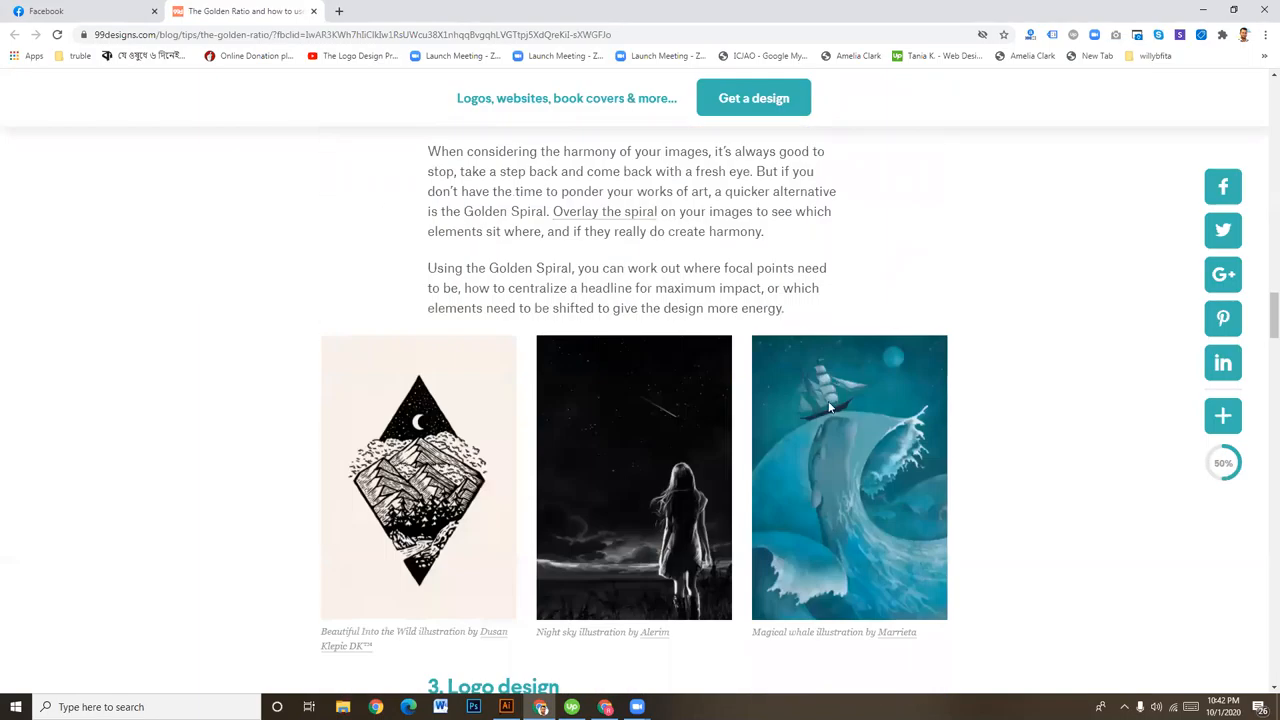
scroll(down, 3)
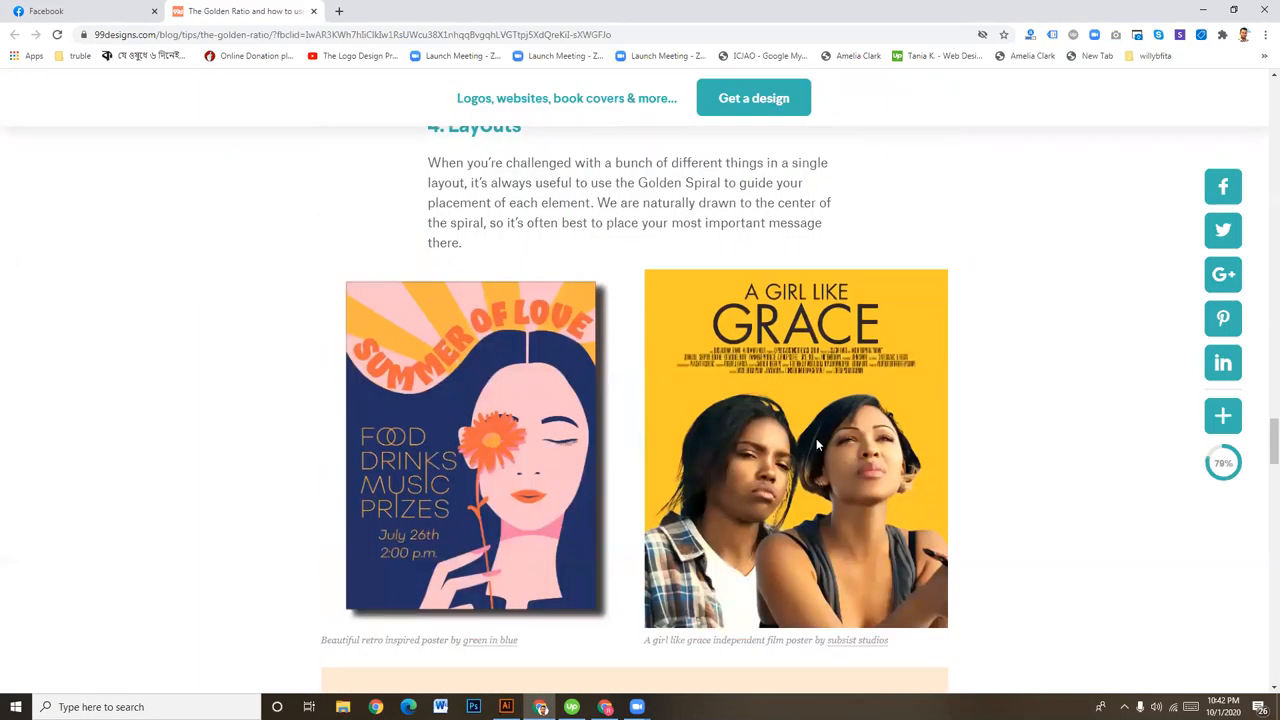
scroll(up, 3)
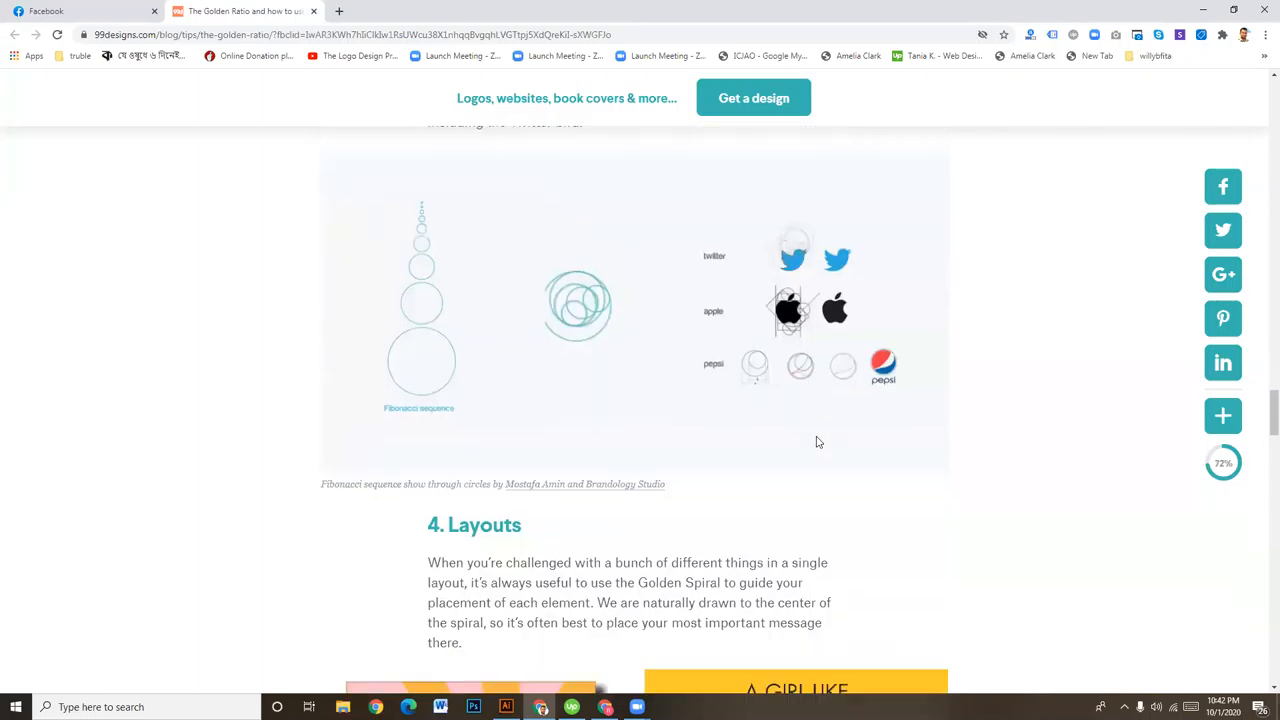
scroll(up, 3)
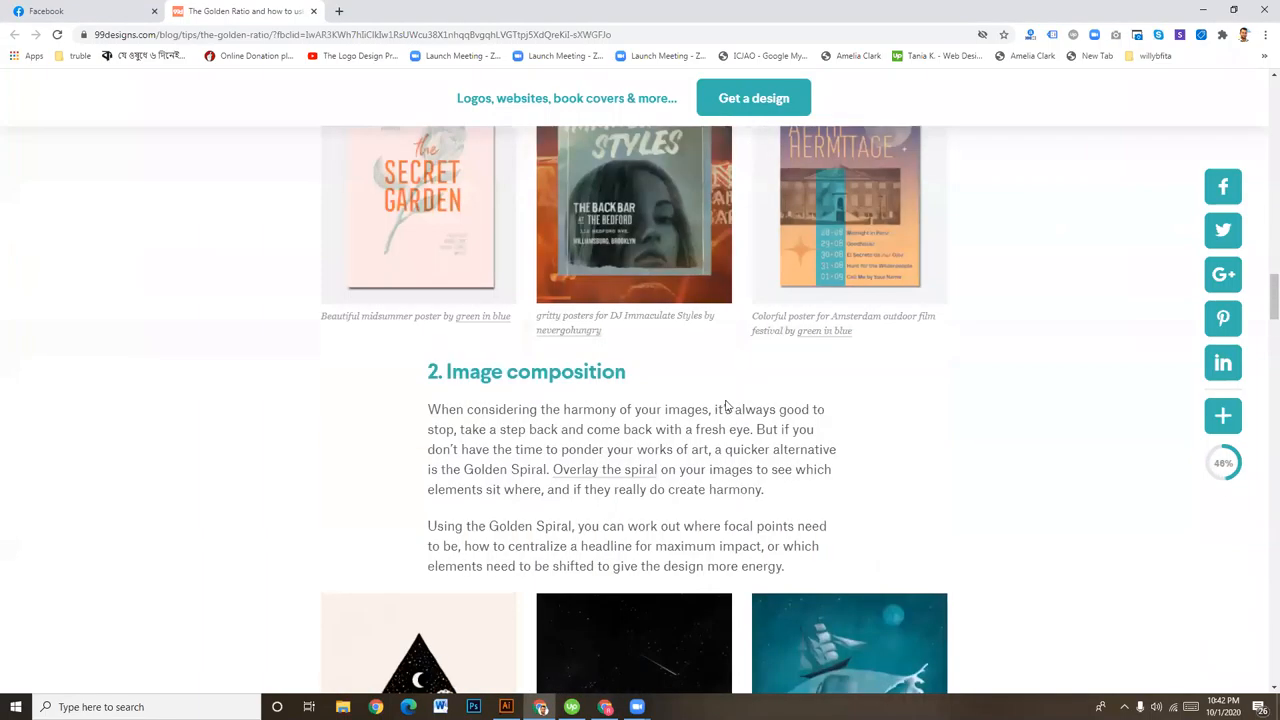
scroll(up, 3)
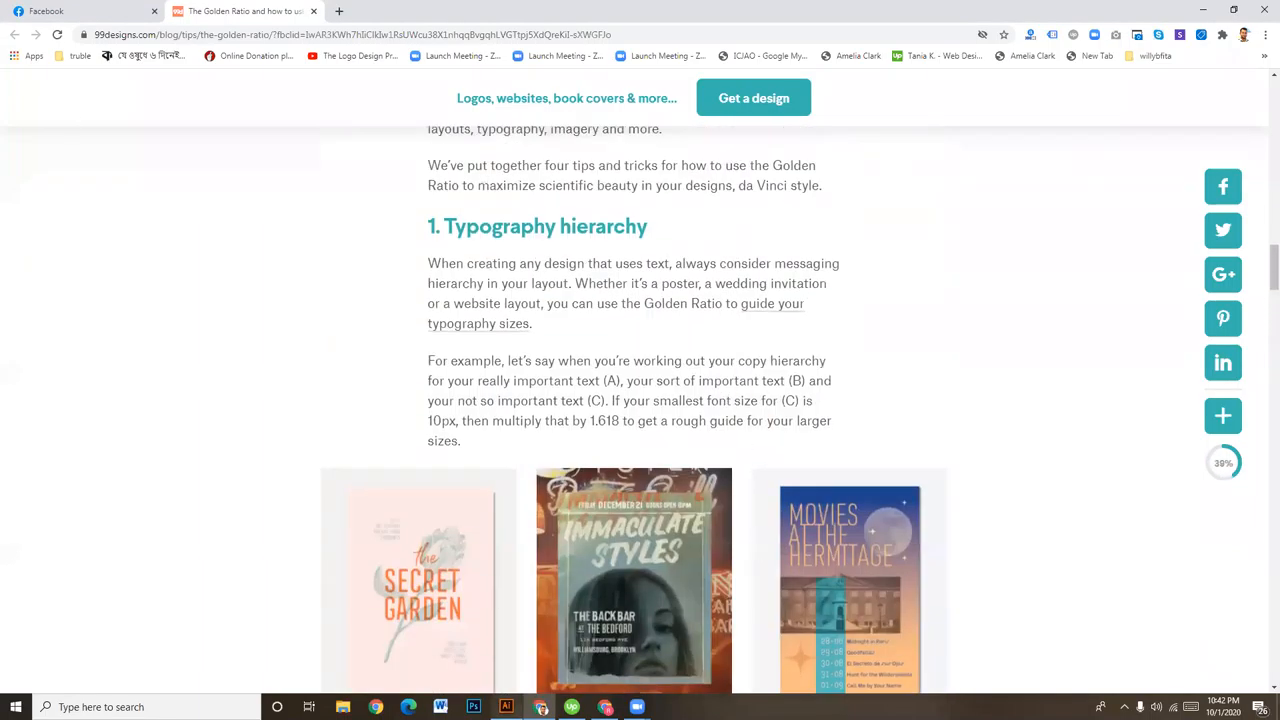
click(473, 707)
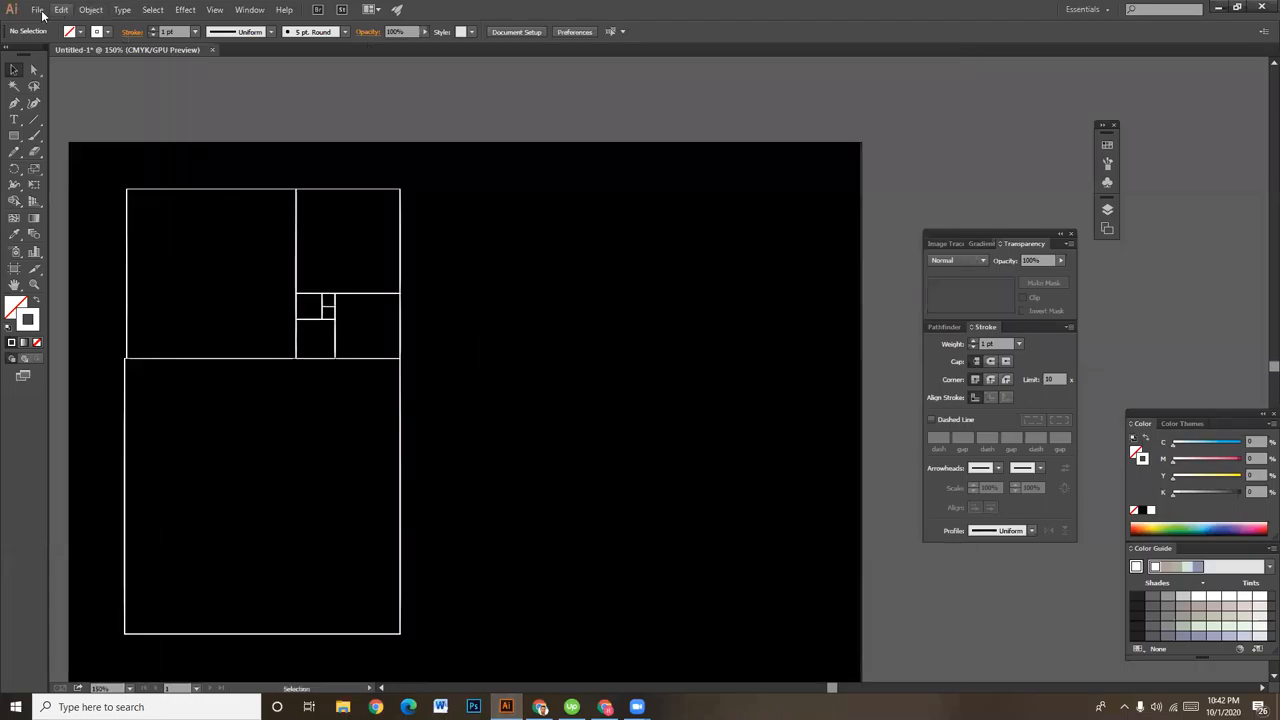
Step: Create a new Letter-size document and switch its artboard to landscape orientation
click(37, 9)
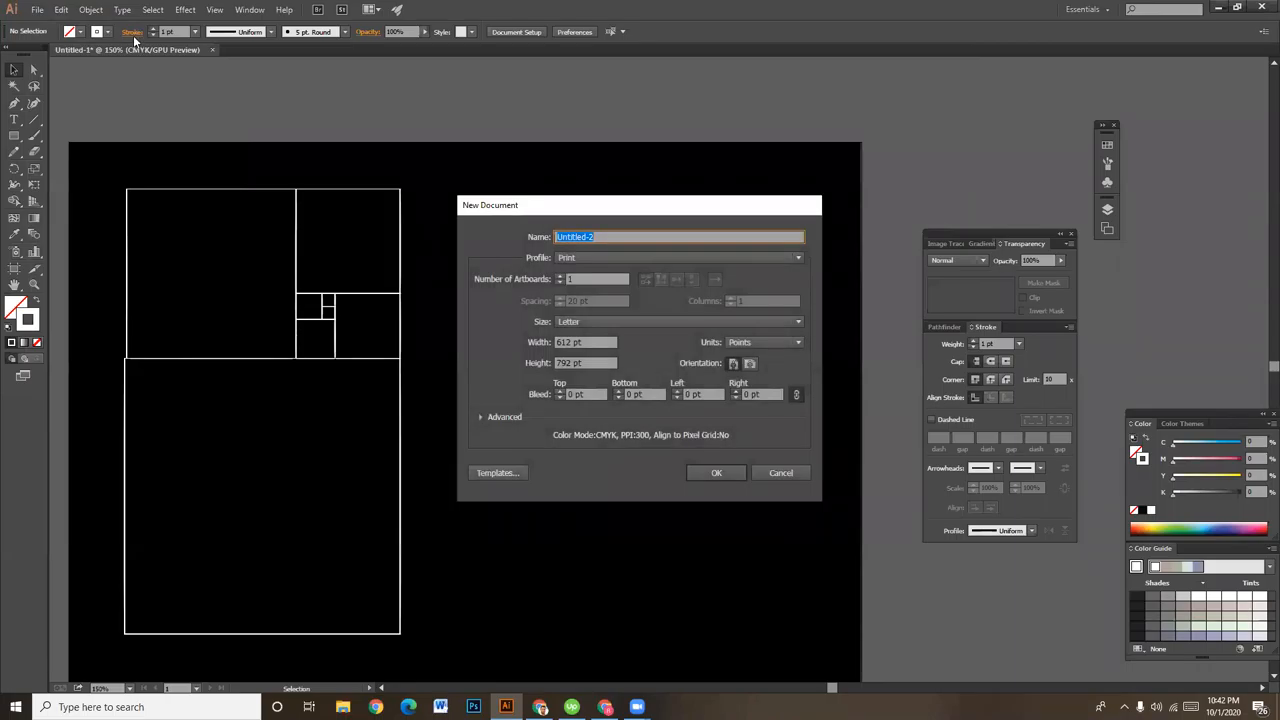
click(780, 472)
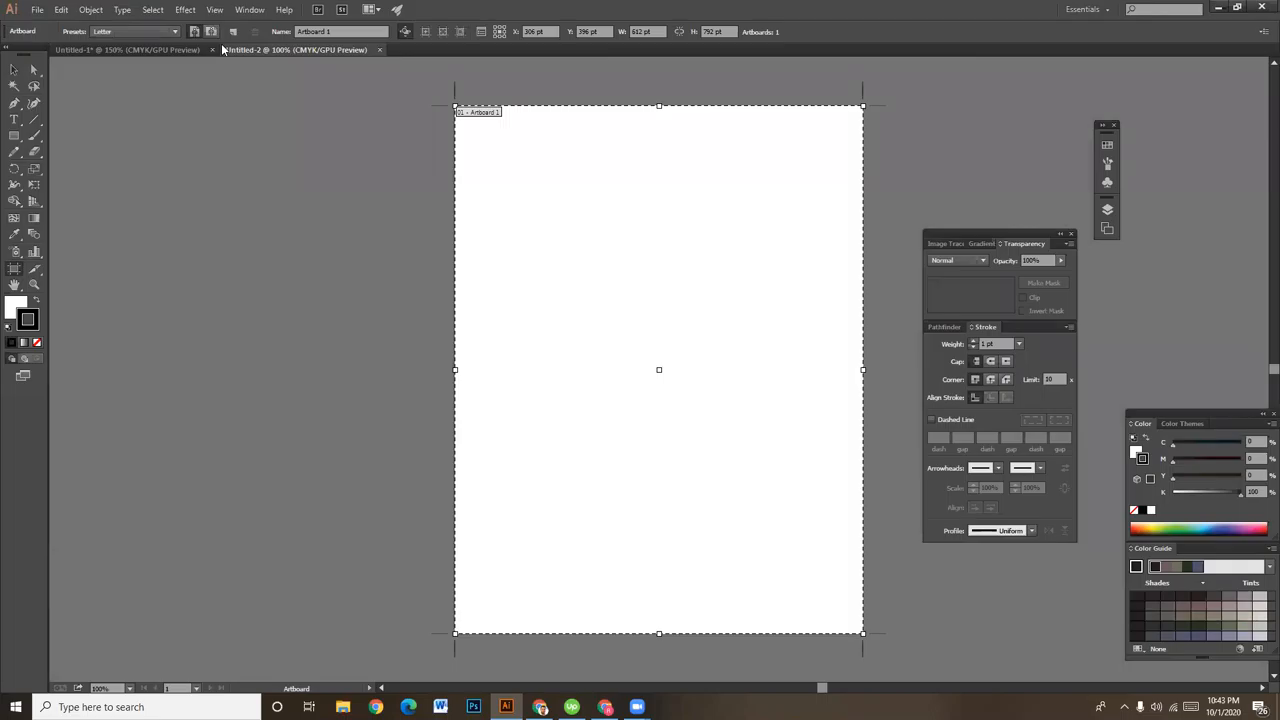
click(14, 70)
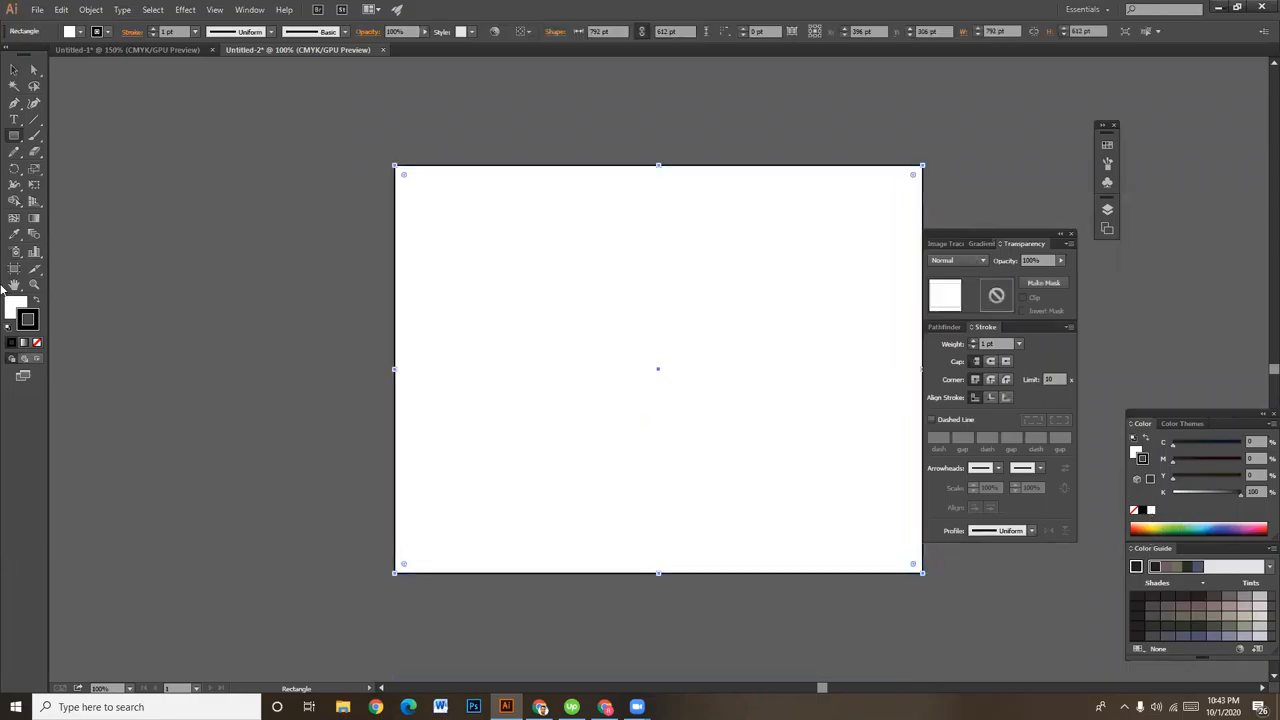
Step: Fill the artboard-sized rectangle solid black with no stroke, then bring up Save As
click(27, 311)
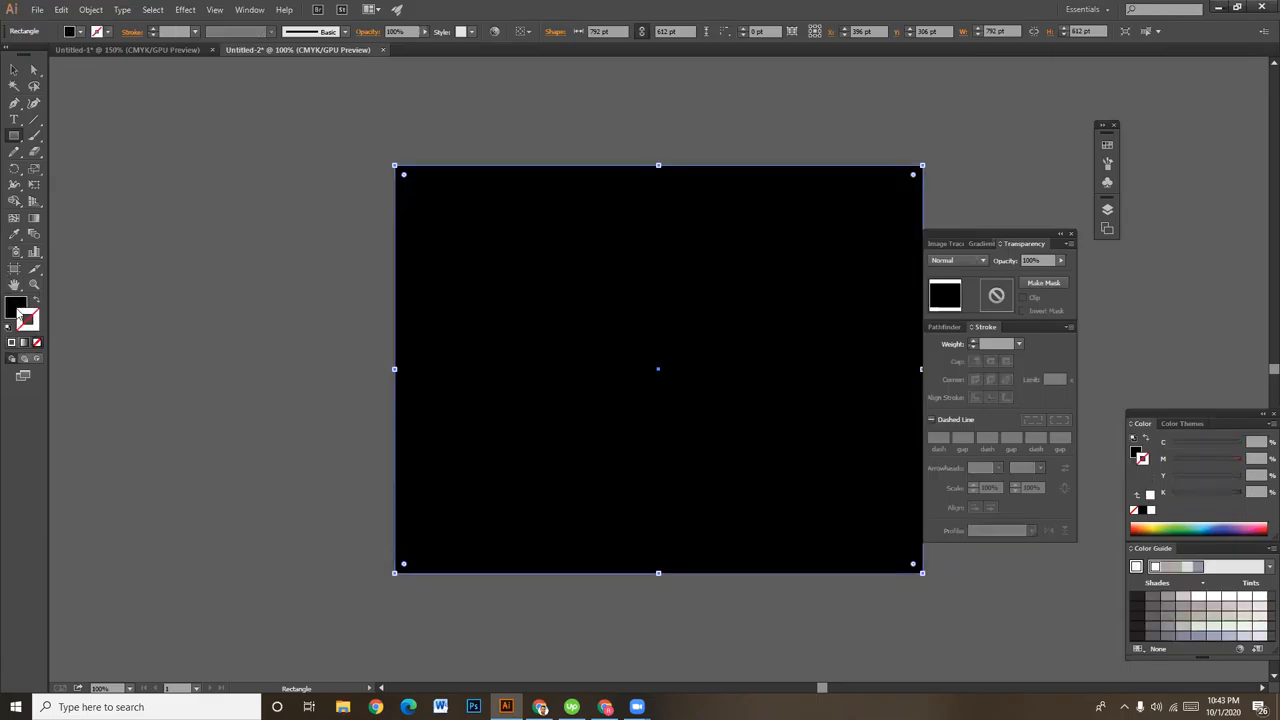
click(37, 9)
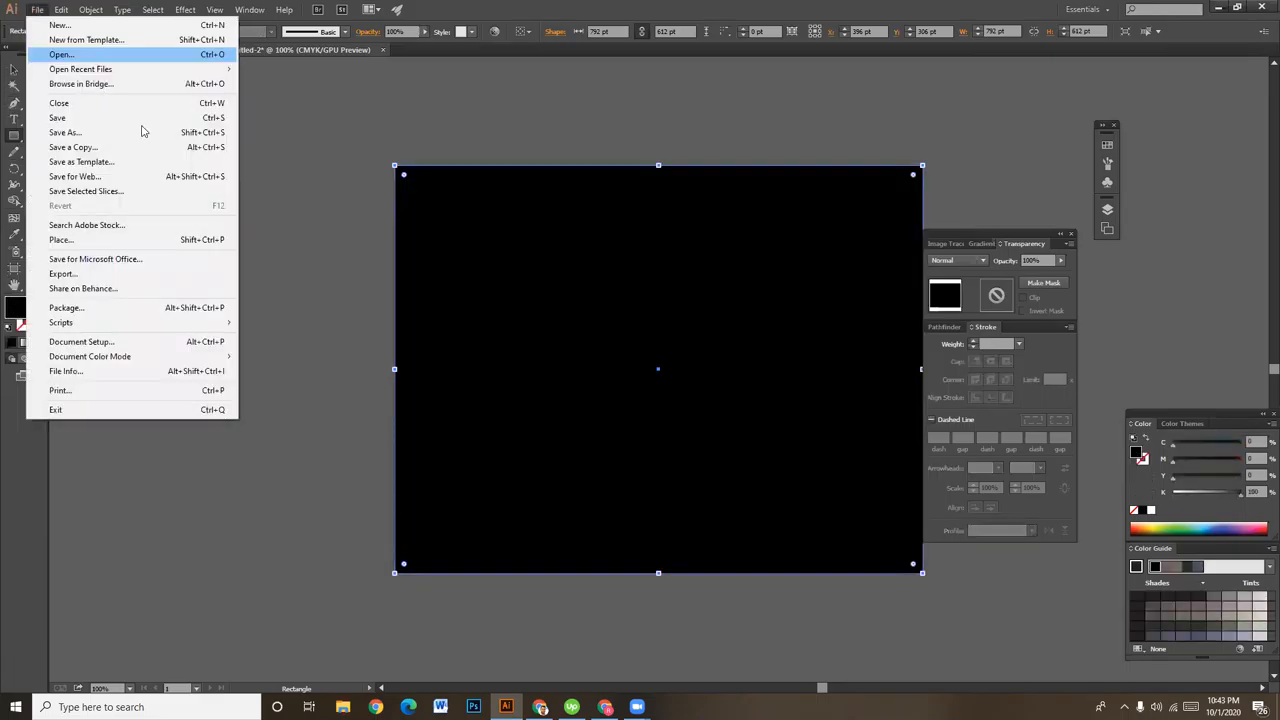
click(64, 132)
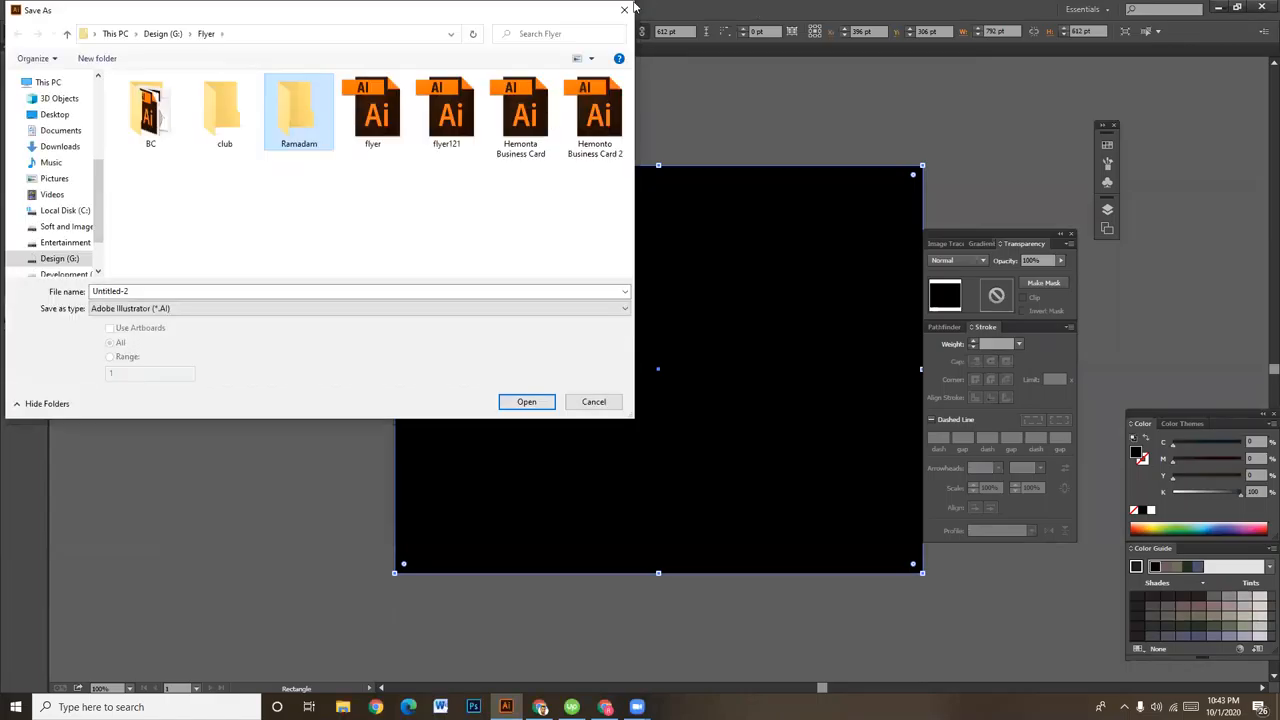
click(593, 401)
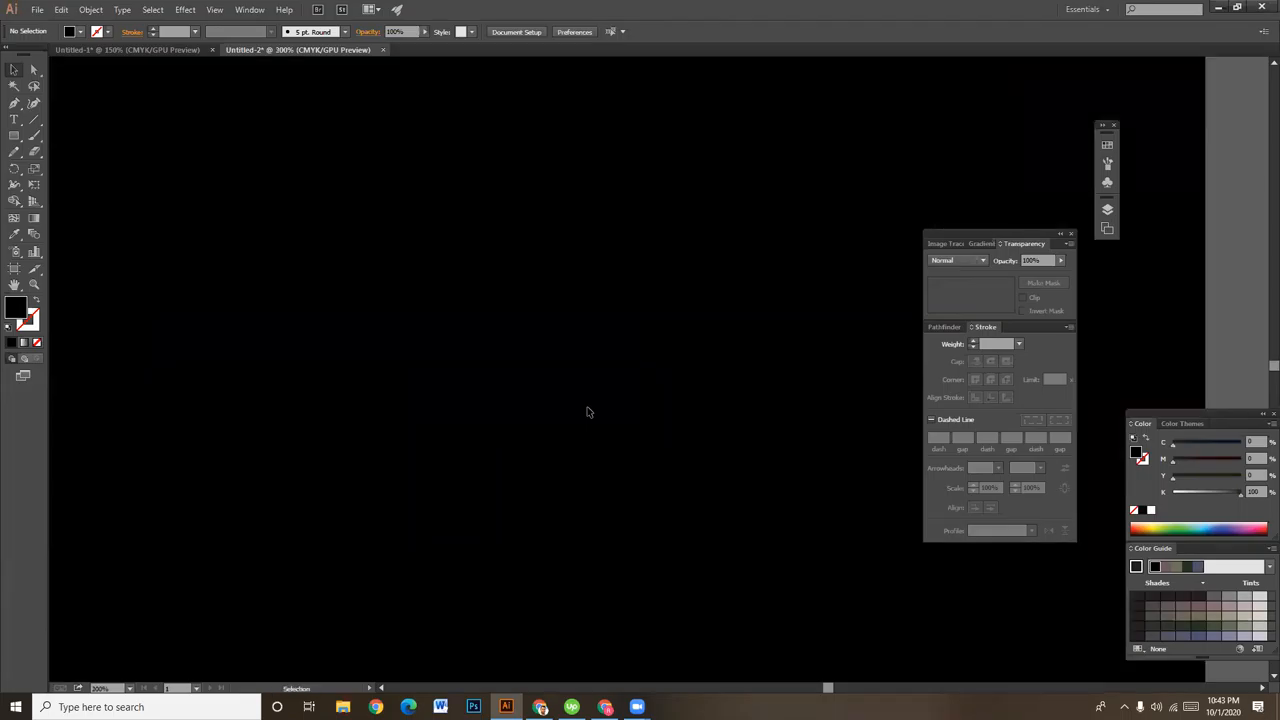
mouse_move(573, 408)
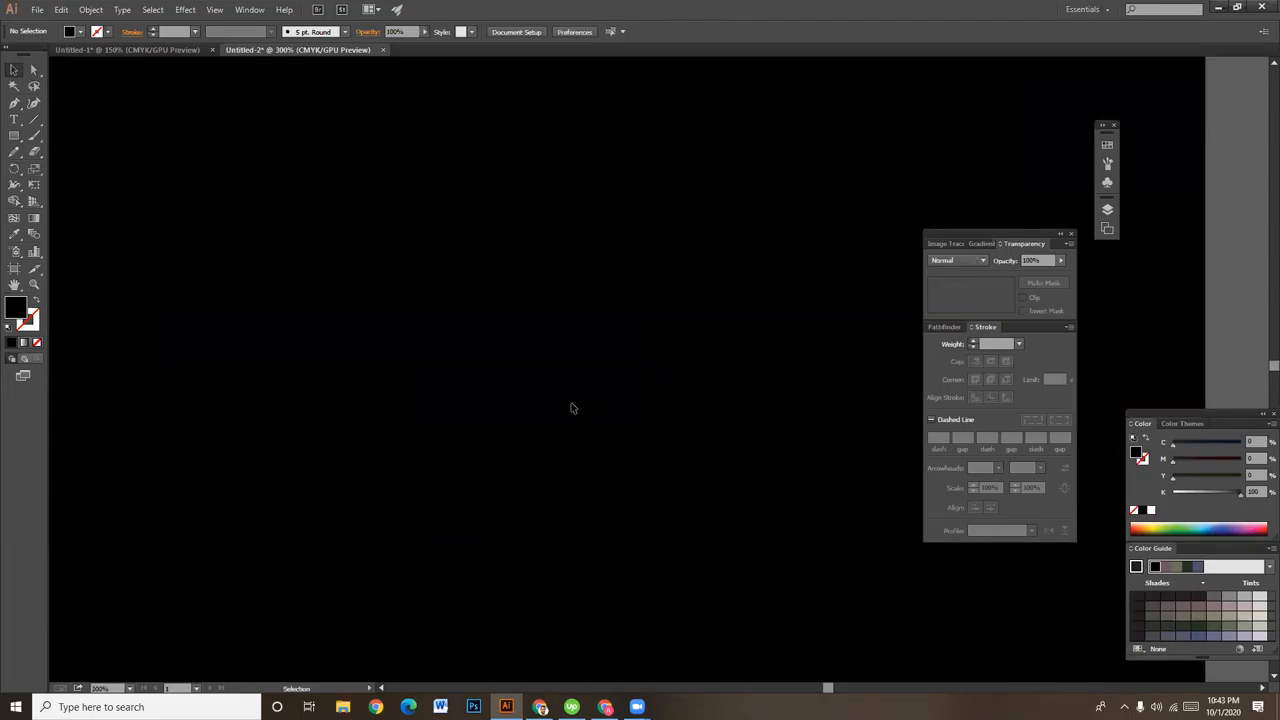
mouse_move(553, 312)
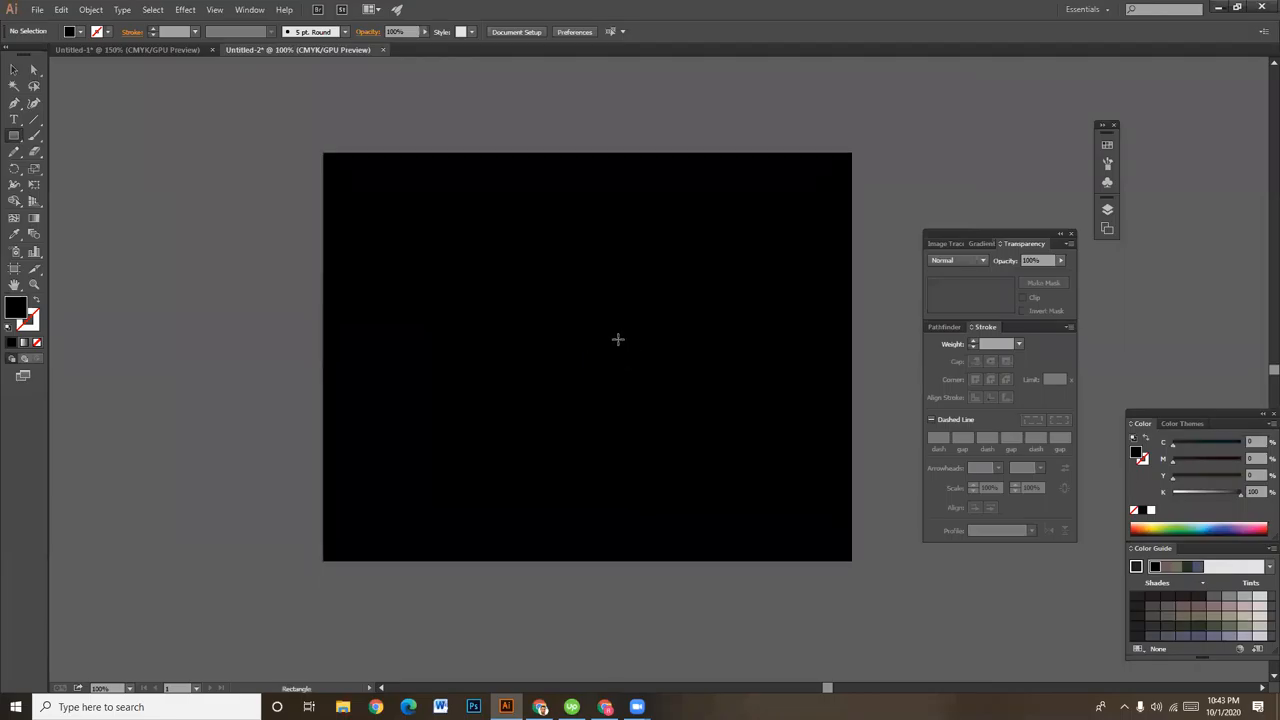
Step: Draw a small white-outlined square near the artboard centre
drag(610, 335, 635, 358)
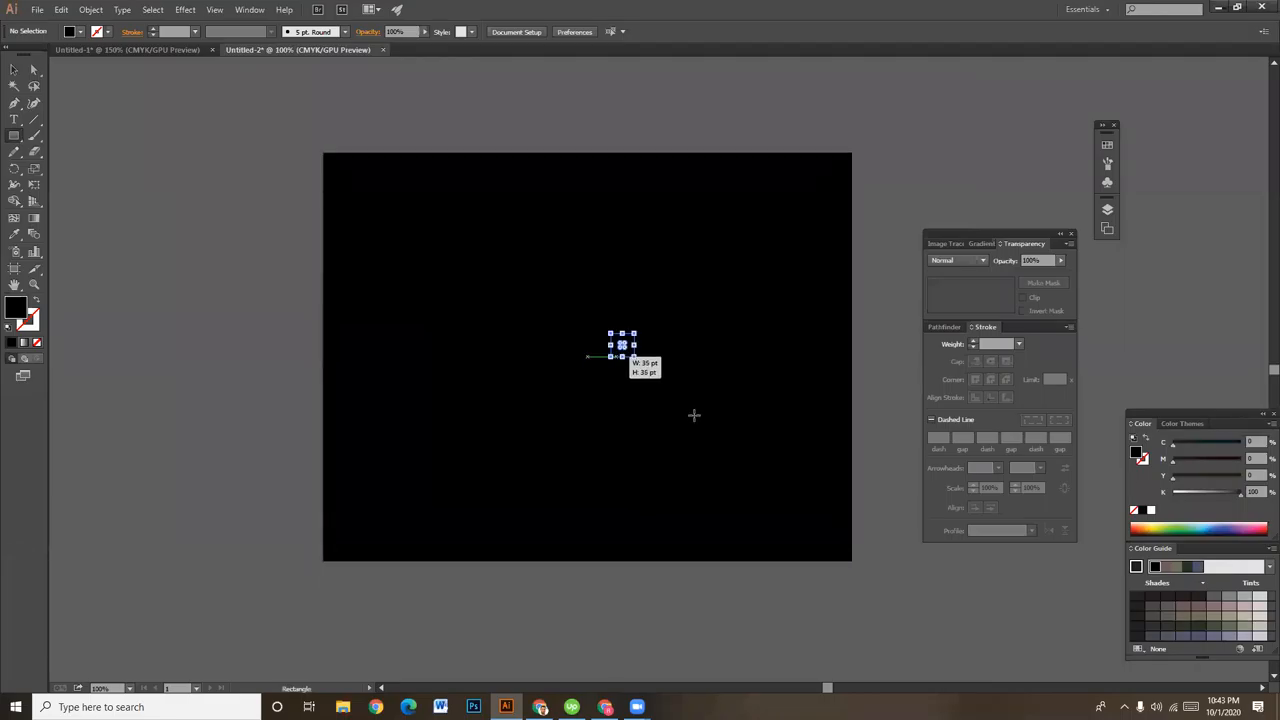
click(15, 70)
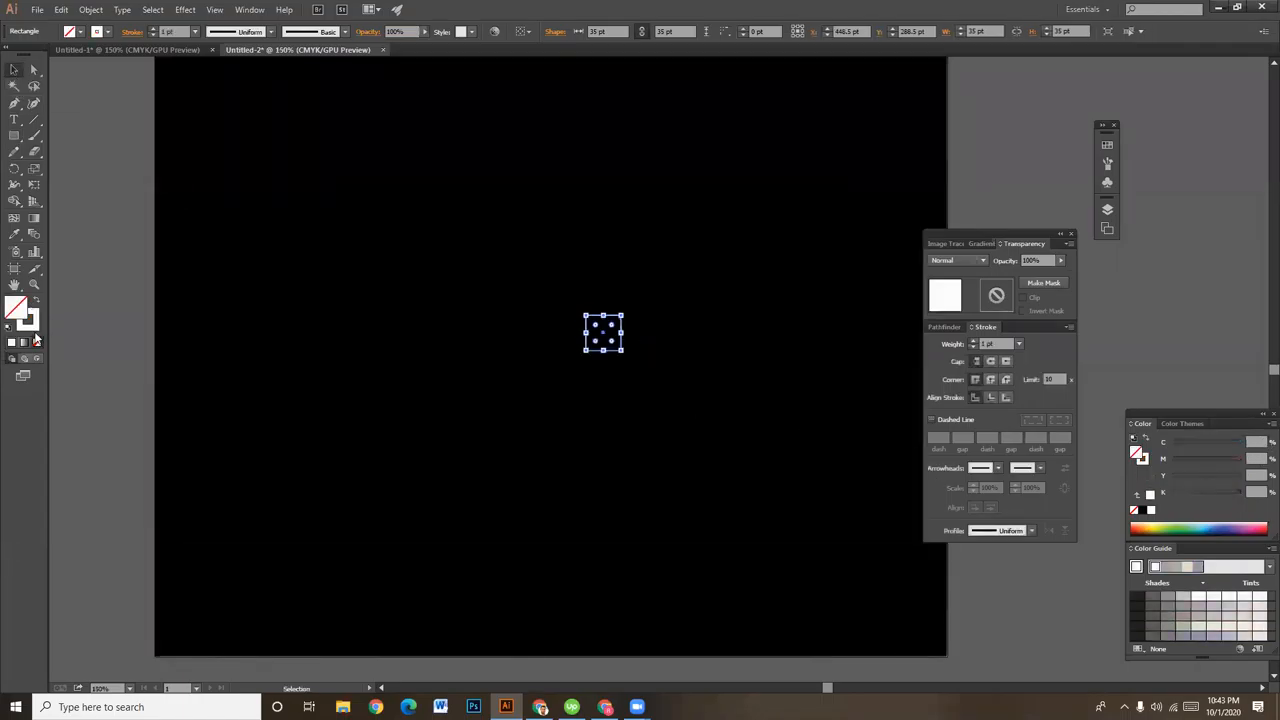
click(475, 355)
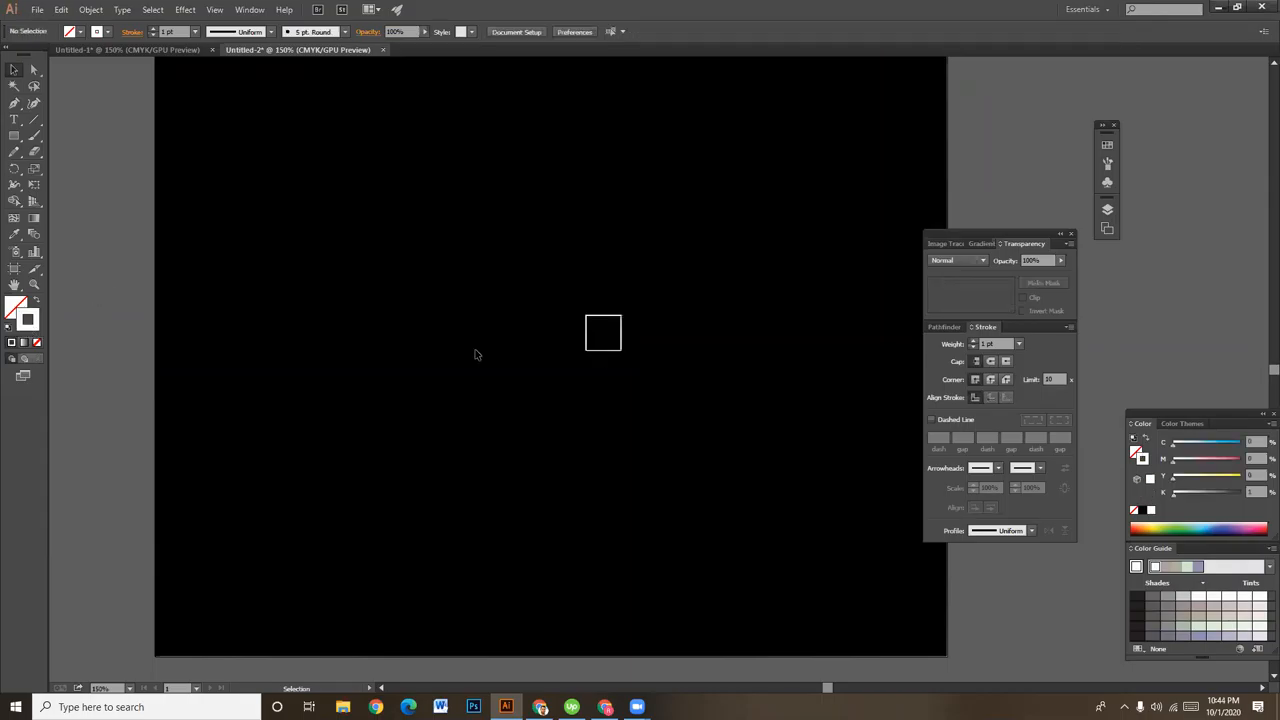
mouse_move(628, 336)
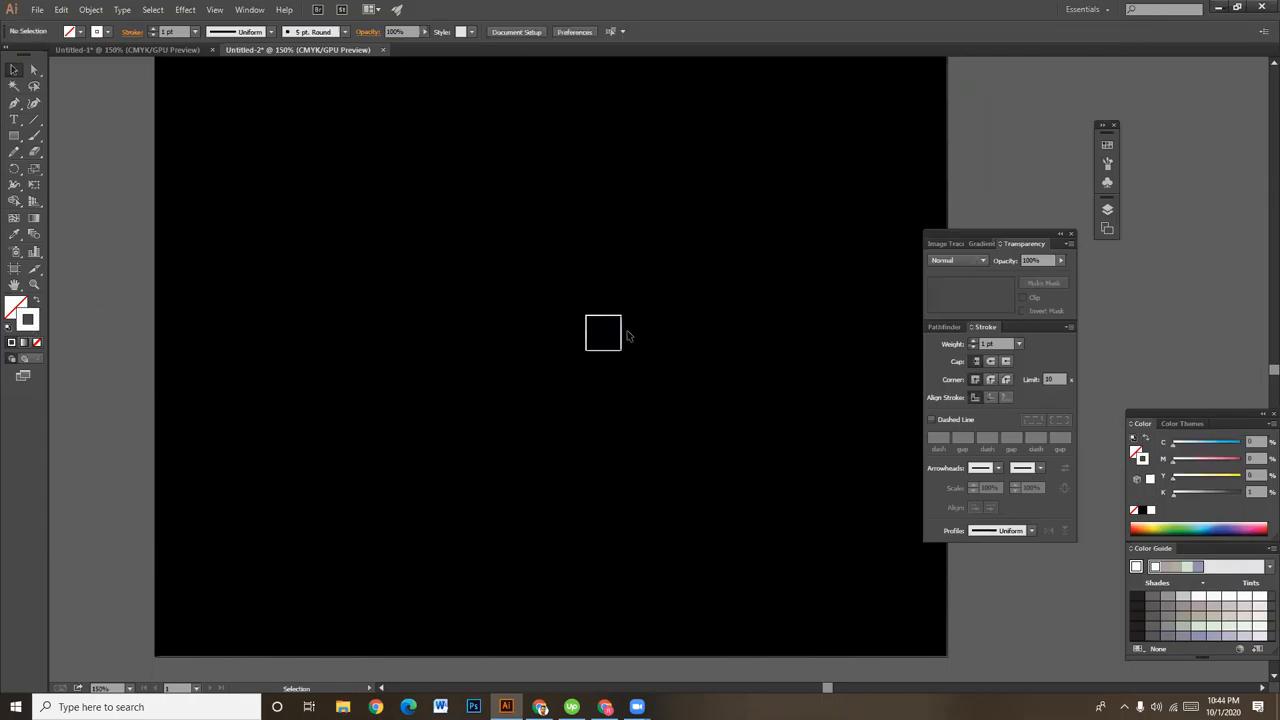
Step: Alt+Shift-drag a copy of the small square flush directly below the original
click(603, 332)
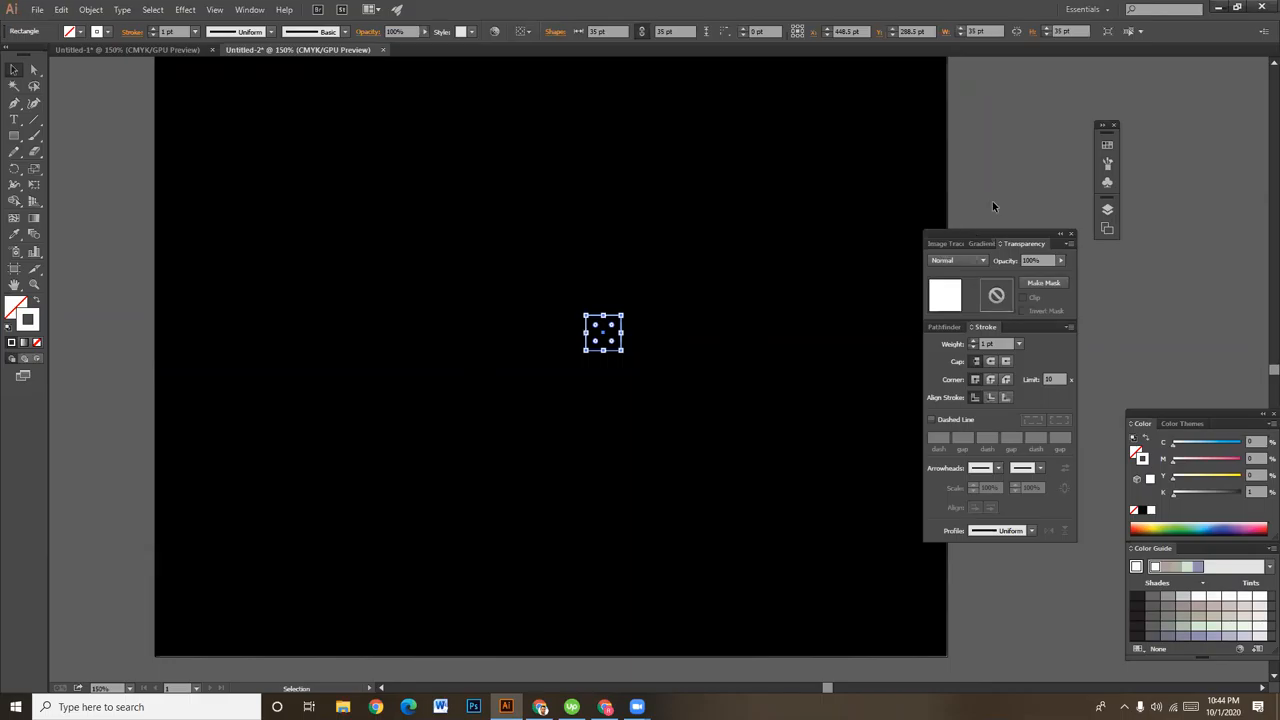
click(746, 320)
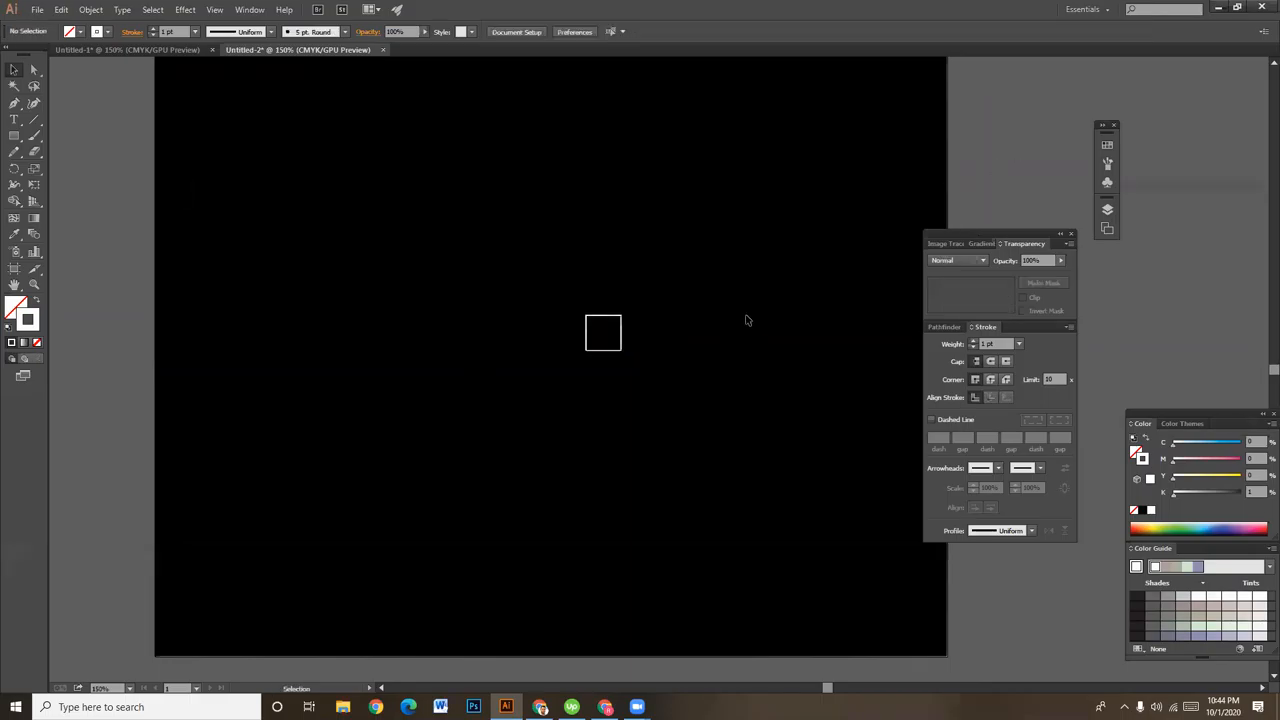
click(603, 333)
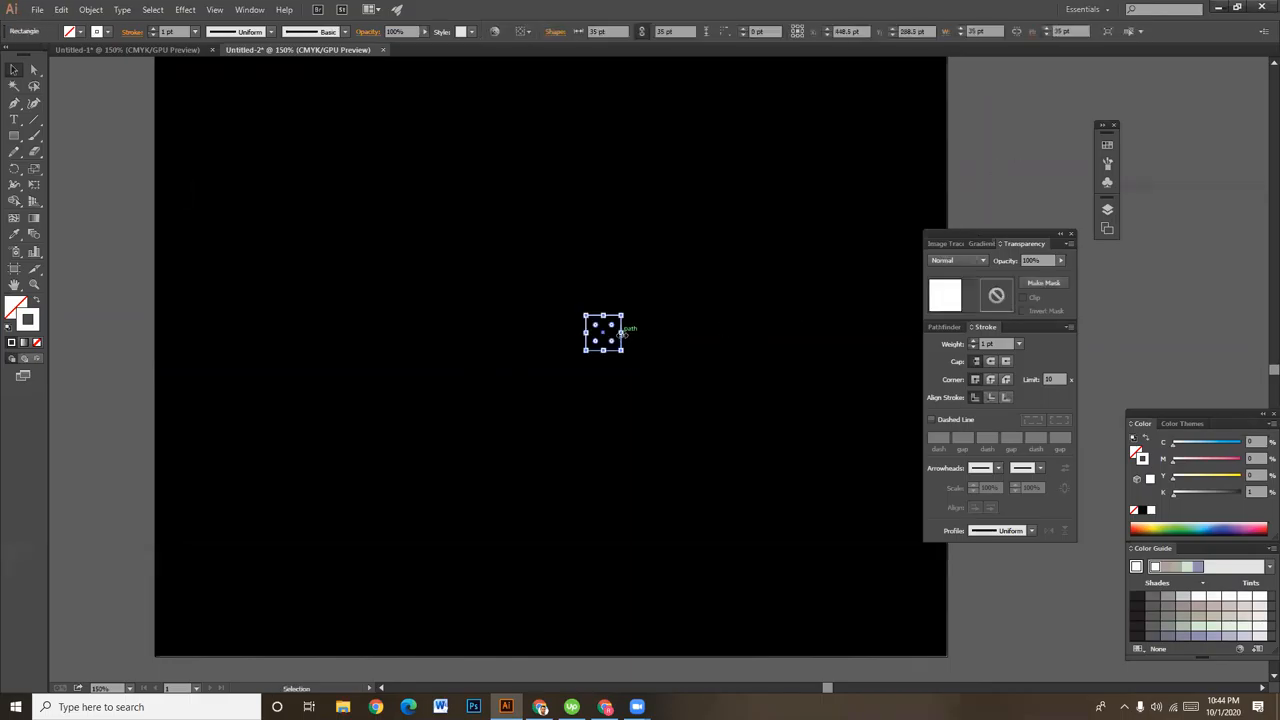
drag(603, 335, 603, 363)
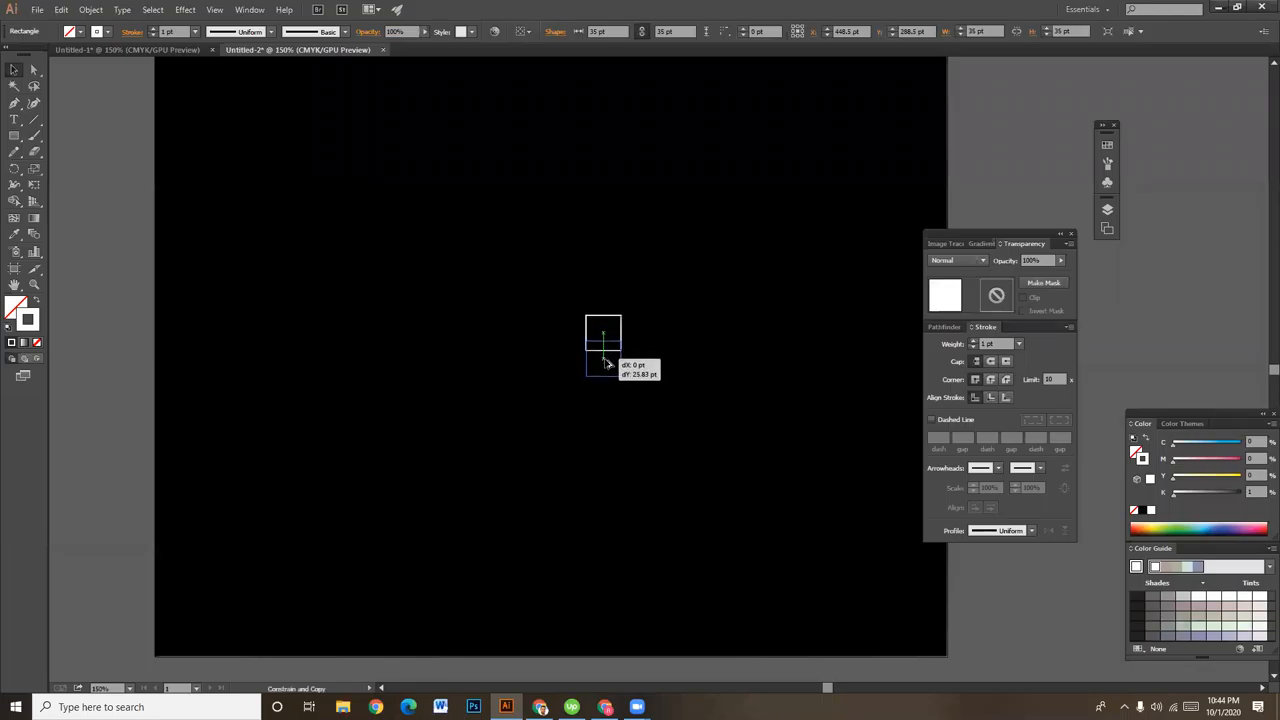
drag(603, 325, 603, 380)
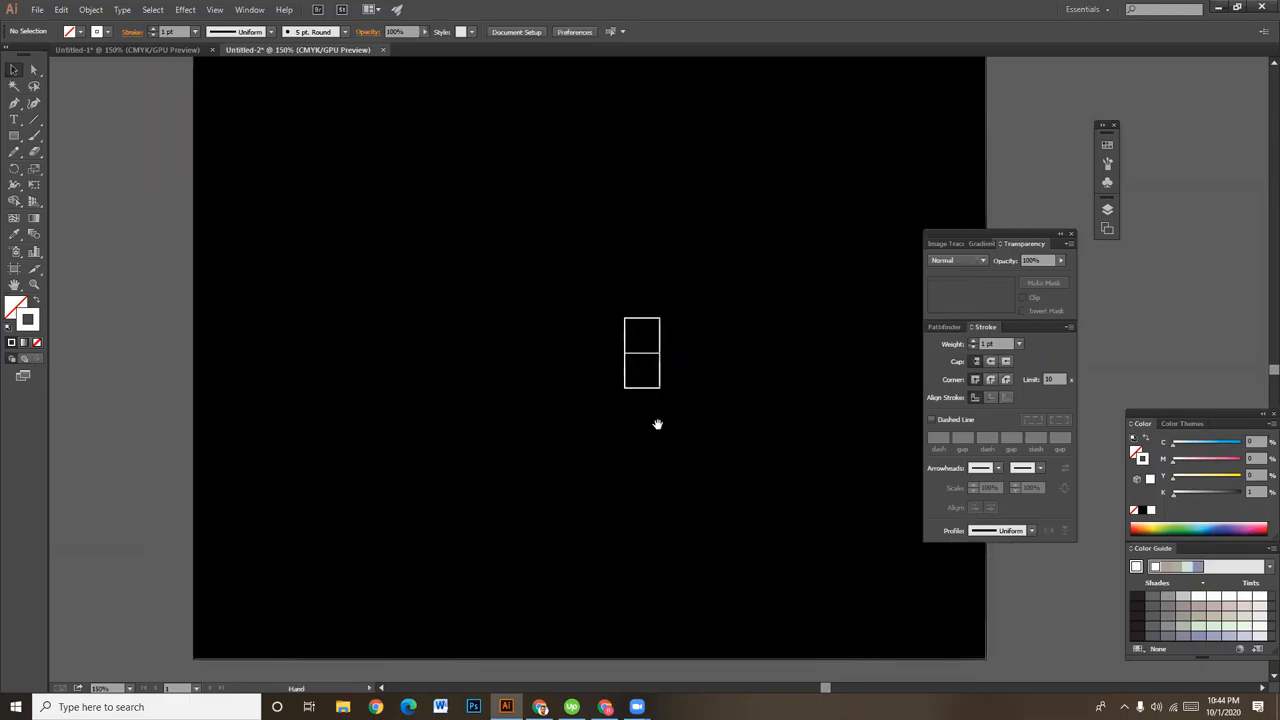
click(15, 135)
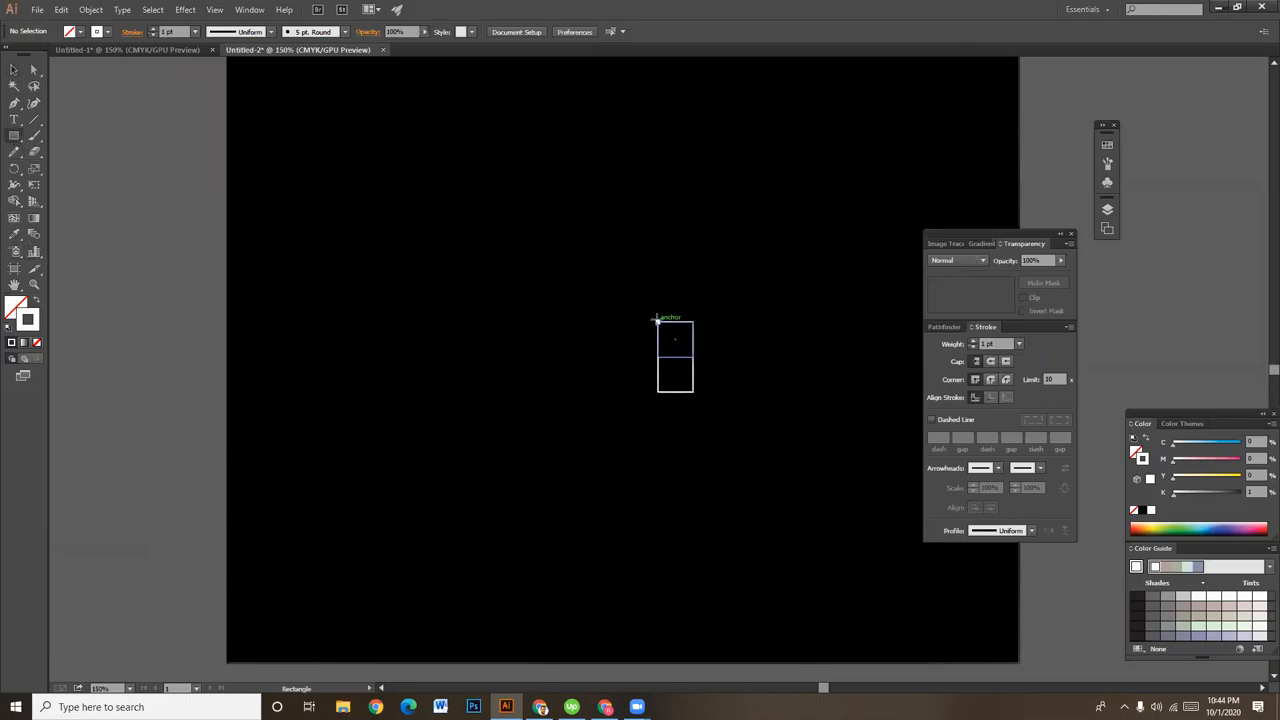
Step: Shift-drag four successively larger squares snapped beside, below, above and left of the grid
drag(656, 318, 637, 400)
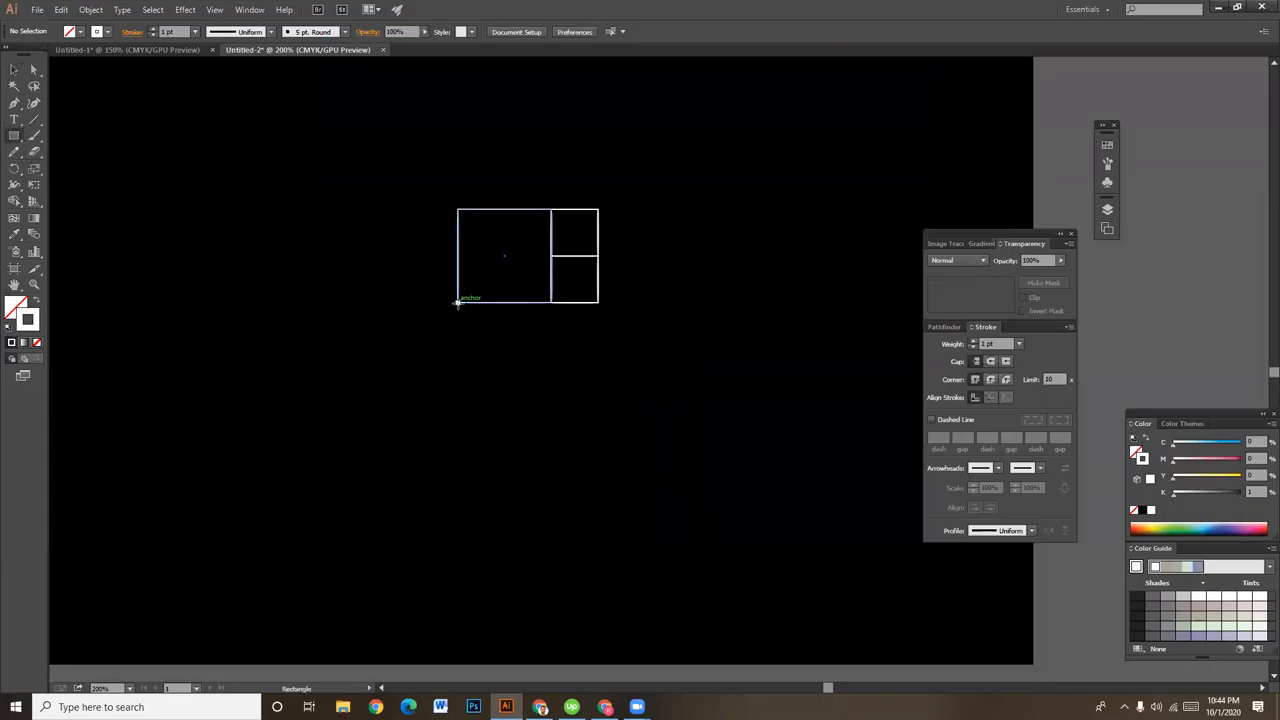
drag(458, 302, 595, 440)
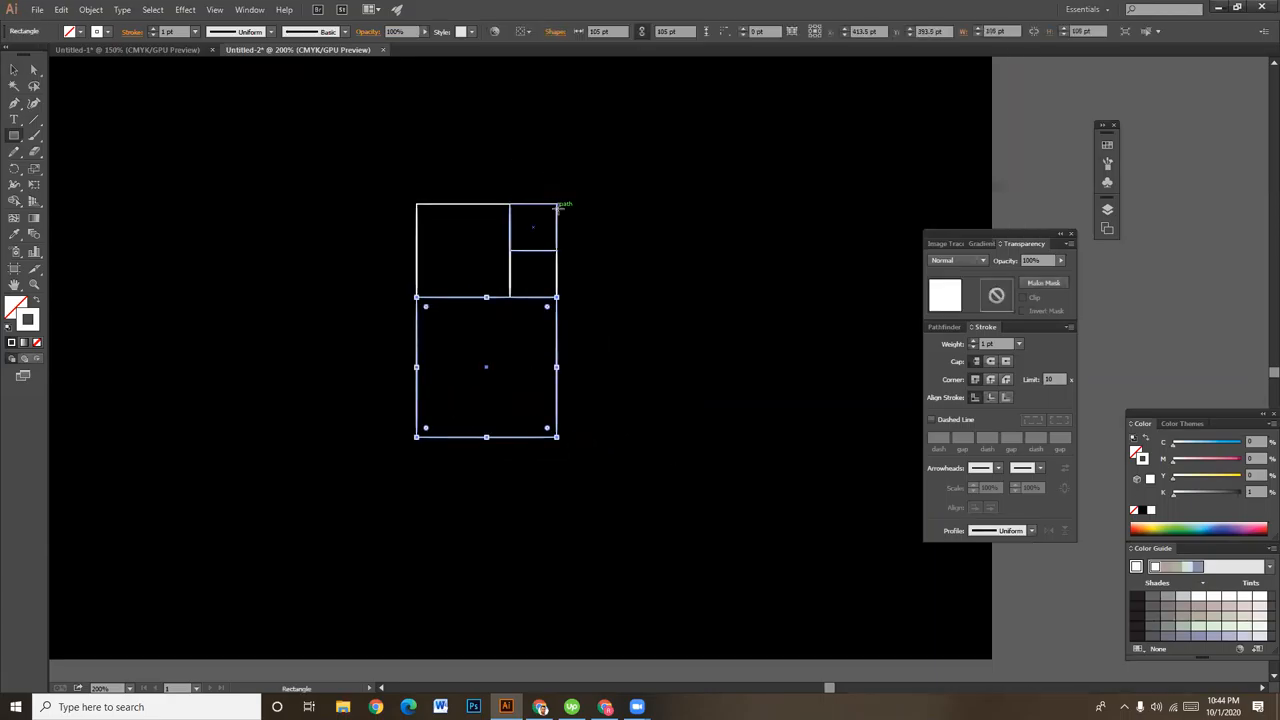
drag(556, 207, 793, 440)
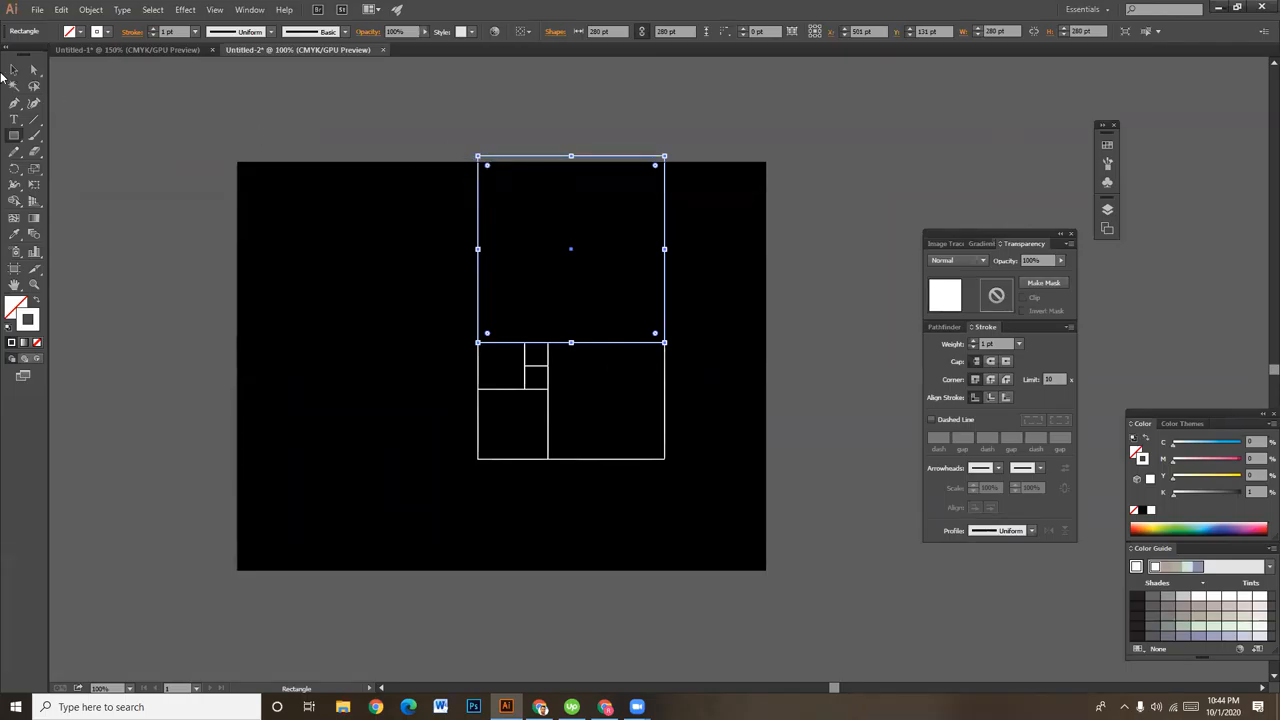
click(430, 122)
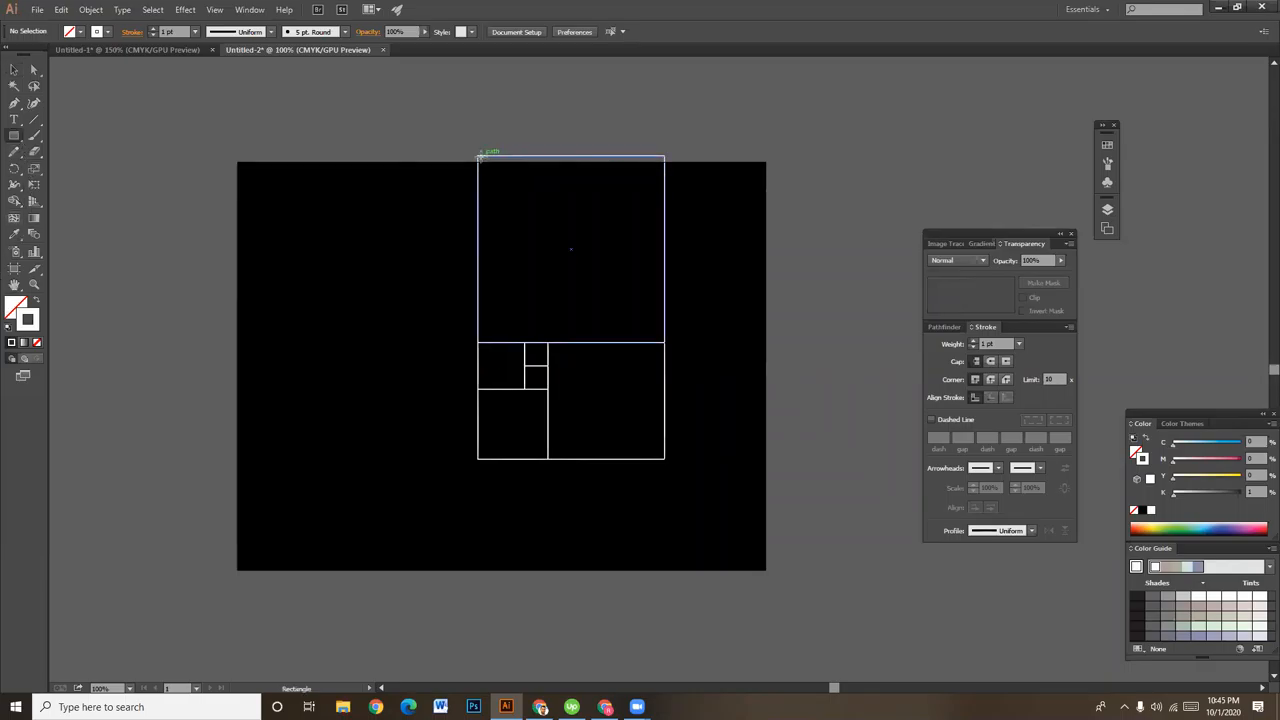
drag(480, 157, 430, 435)
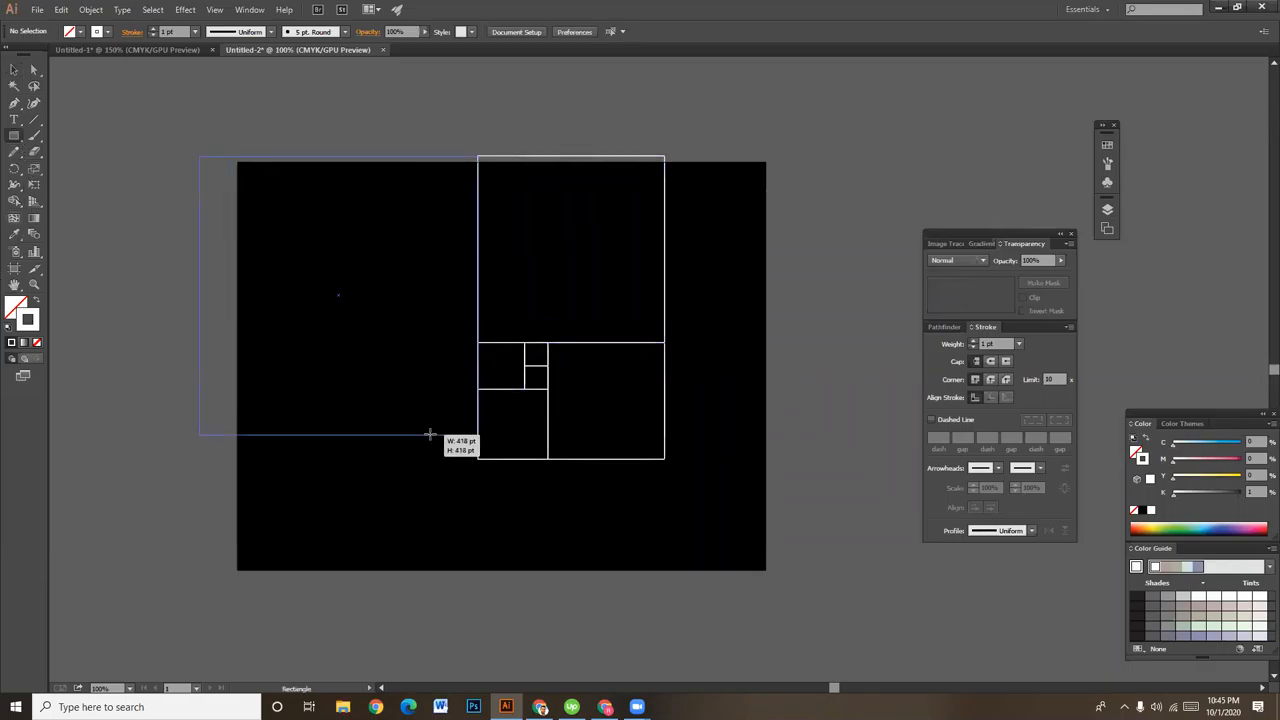
drag(430, 435, 425, 458)
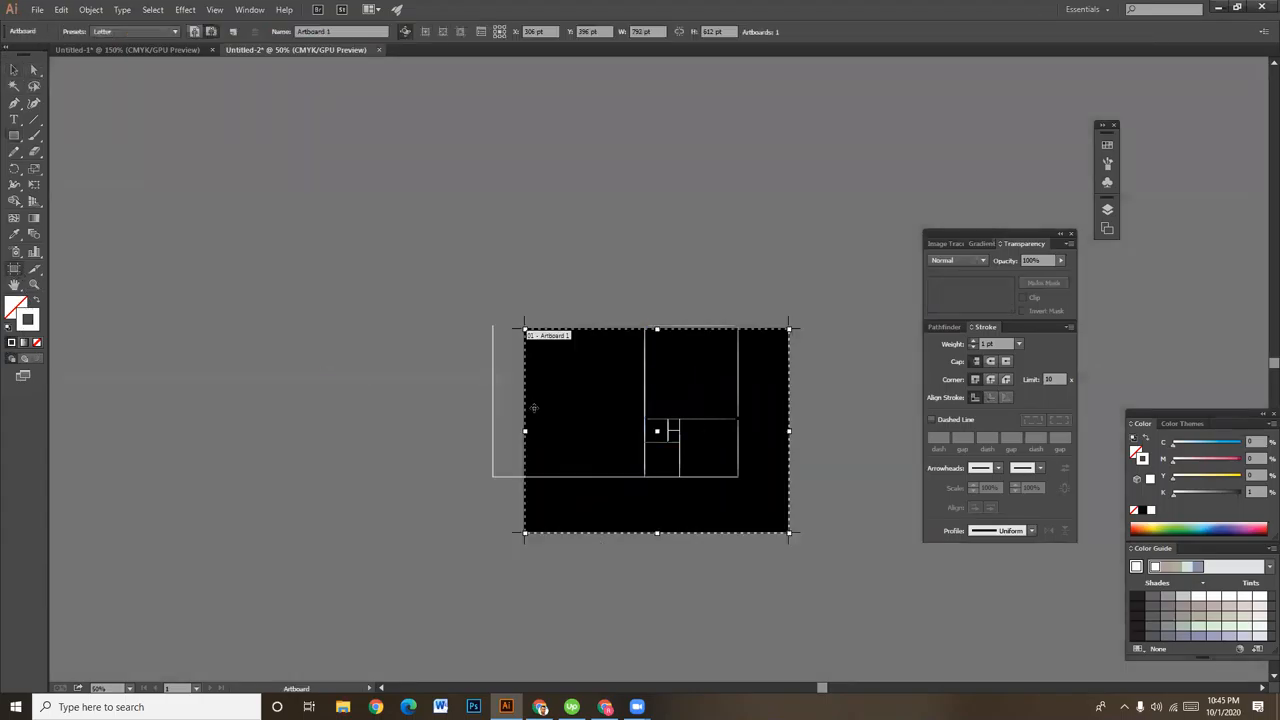
drag(525, 431, 446, 431)
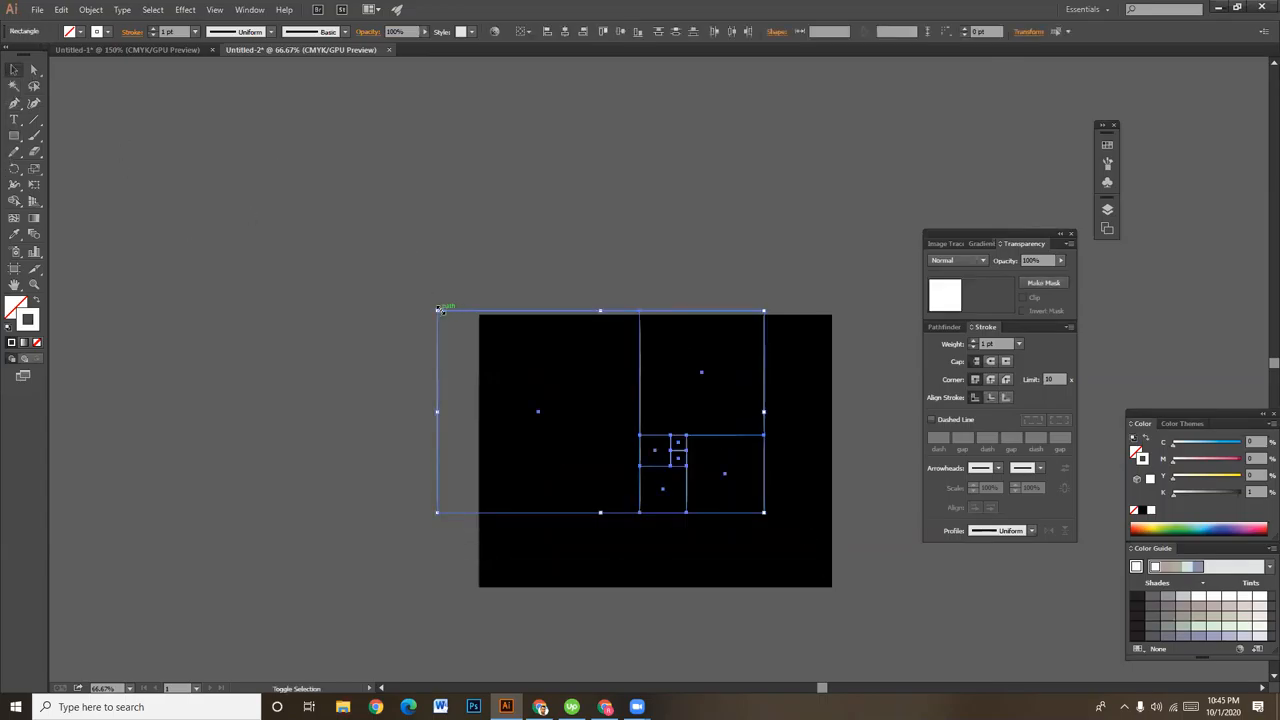
click(330, 438)
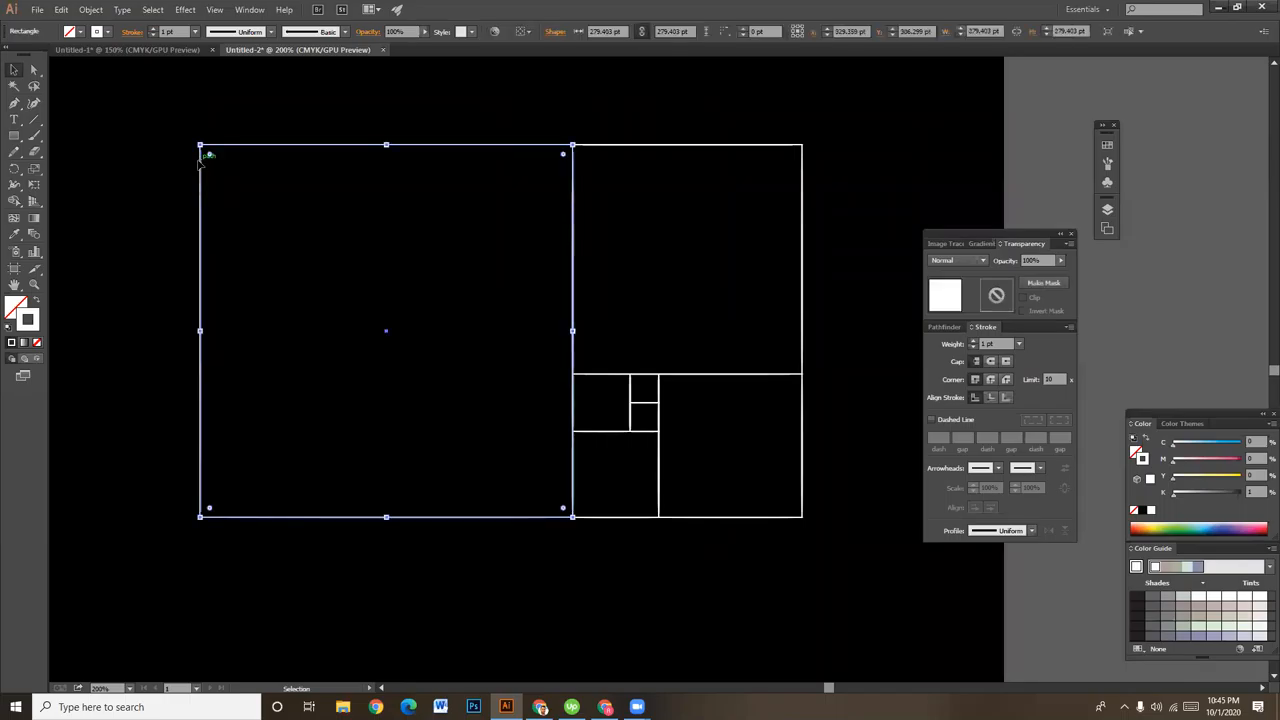
Step: Inscribe circles in the largest, upper right, lower right and lower middle squares
click(15, 137)
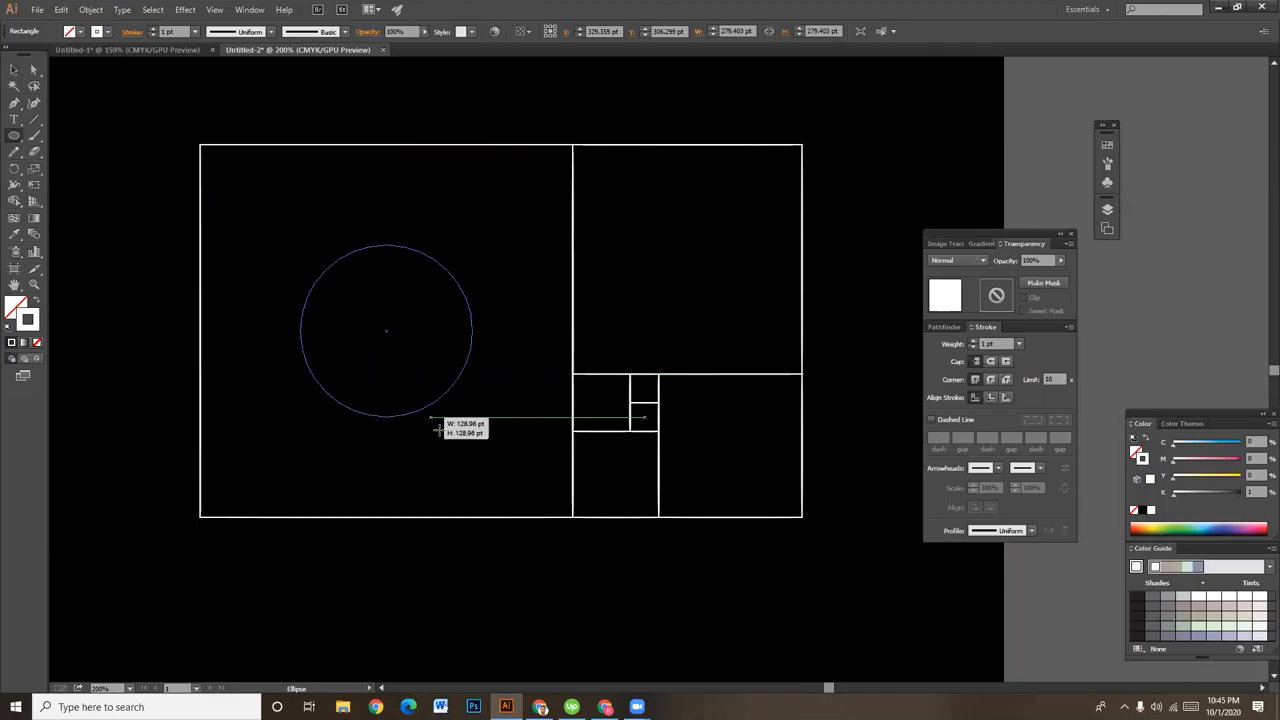
drag(435, 425, 490, 510)
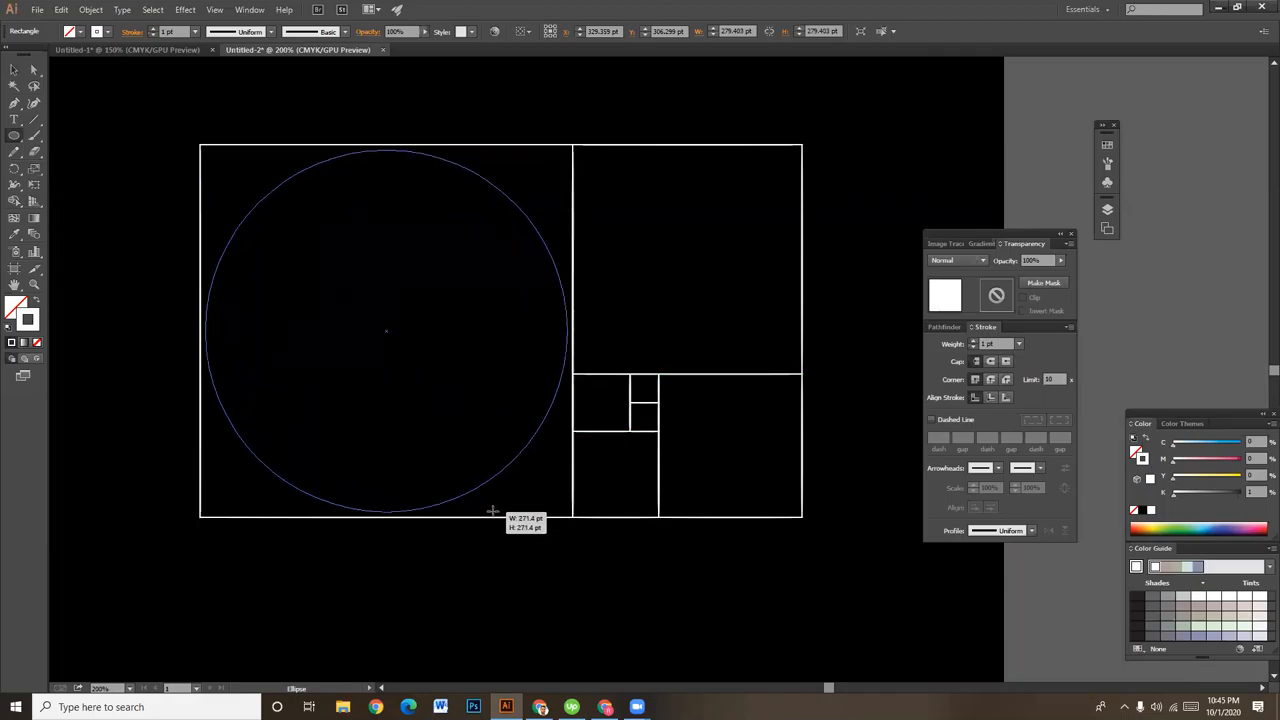
drag(494, 510, 494, 518)
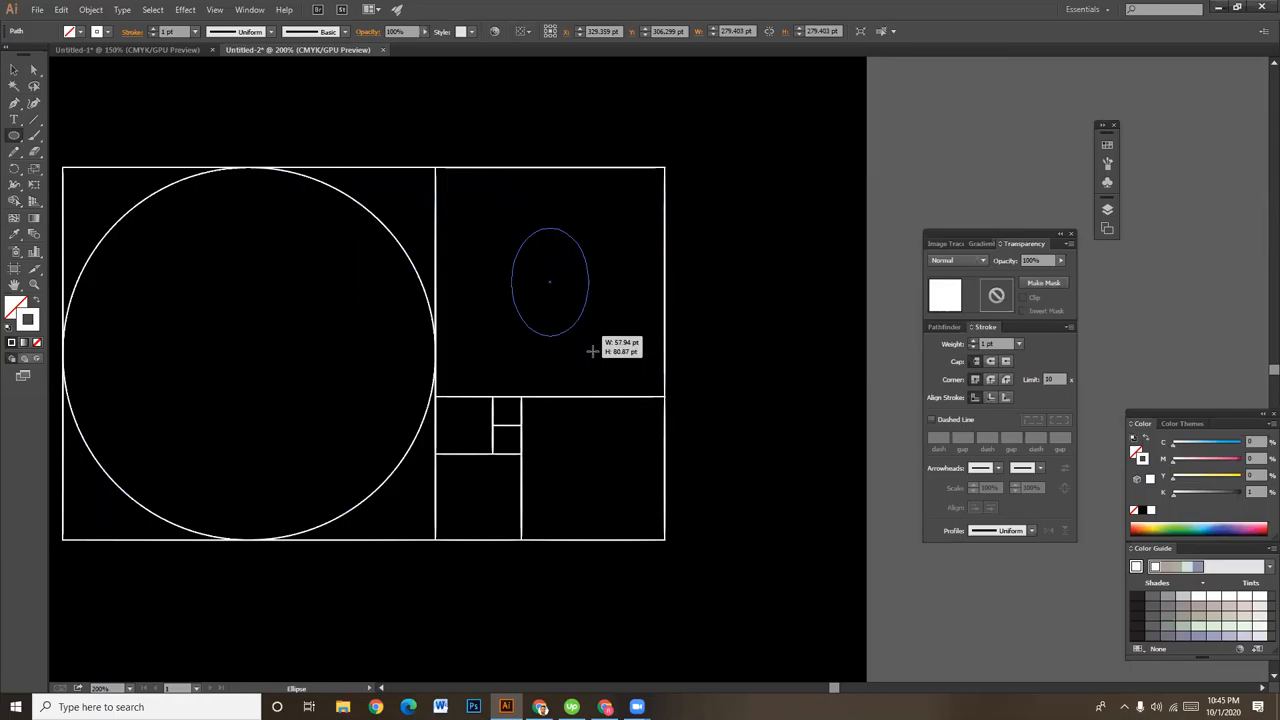
drag(549, 282, 615, 392)
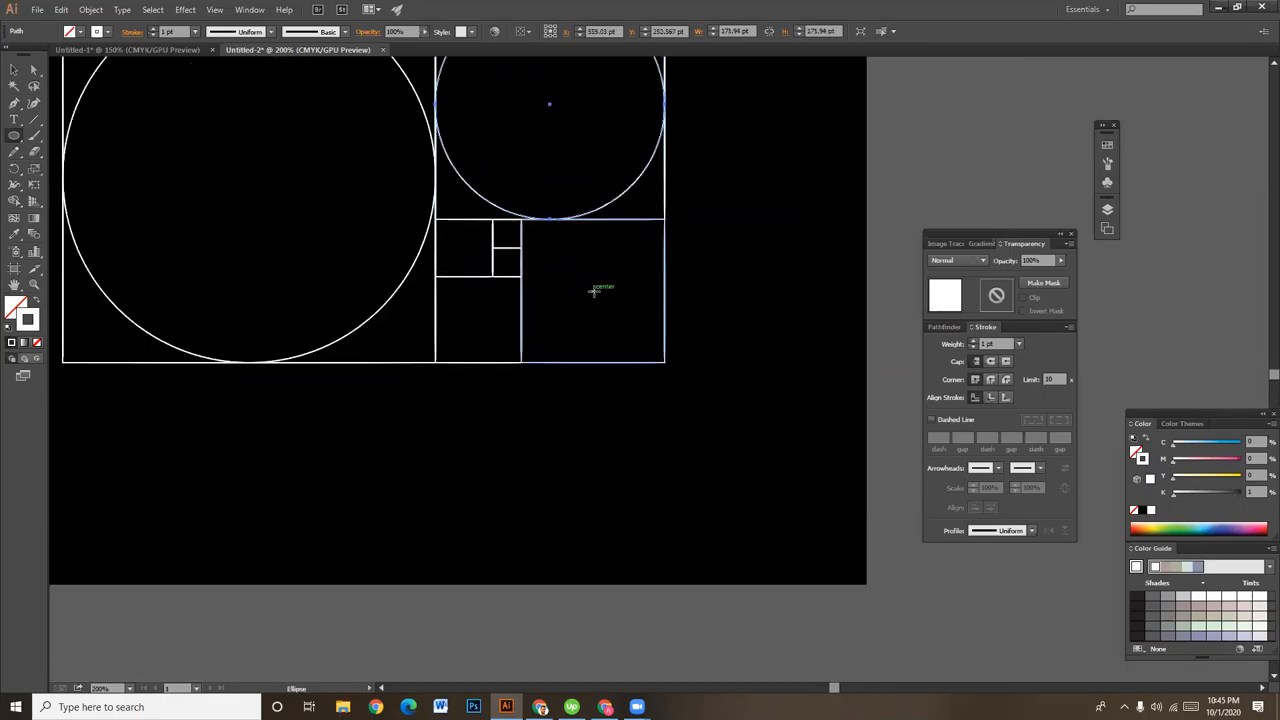
drag(533, 249, 650, 360)
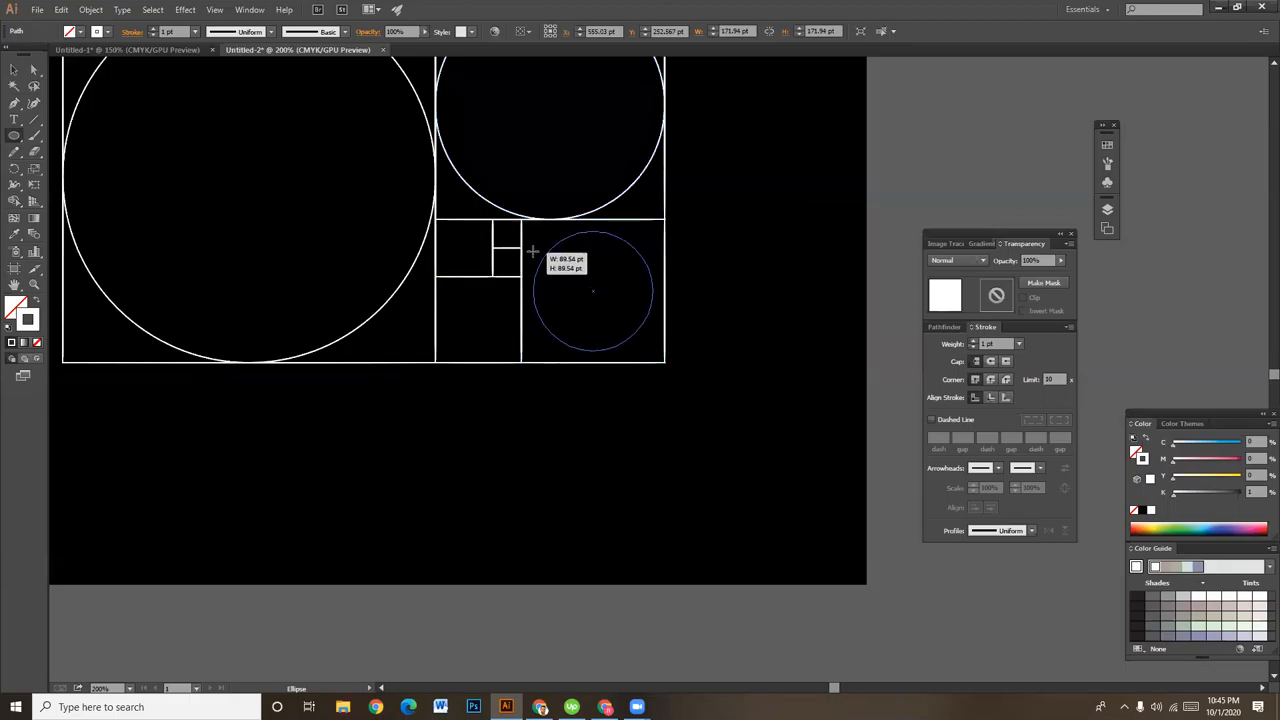
drag(546, 240, 523, 228)
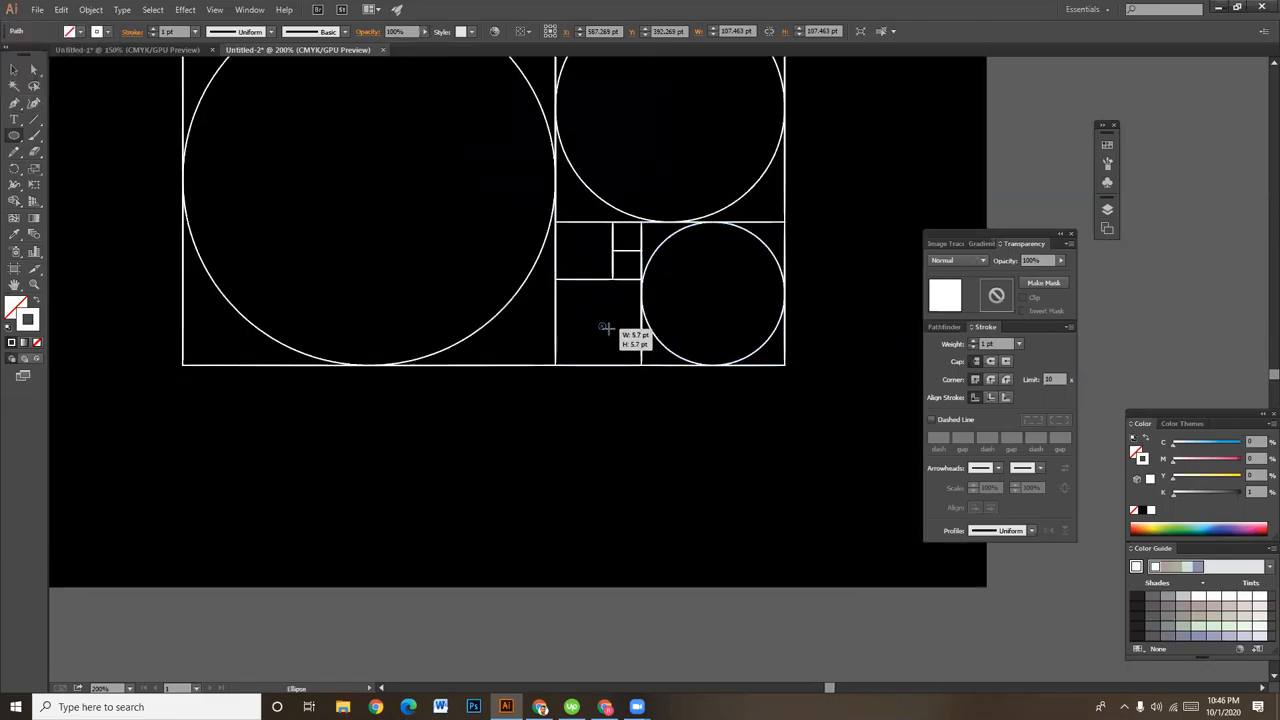
drag(603, 328, 623, 355)
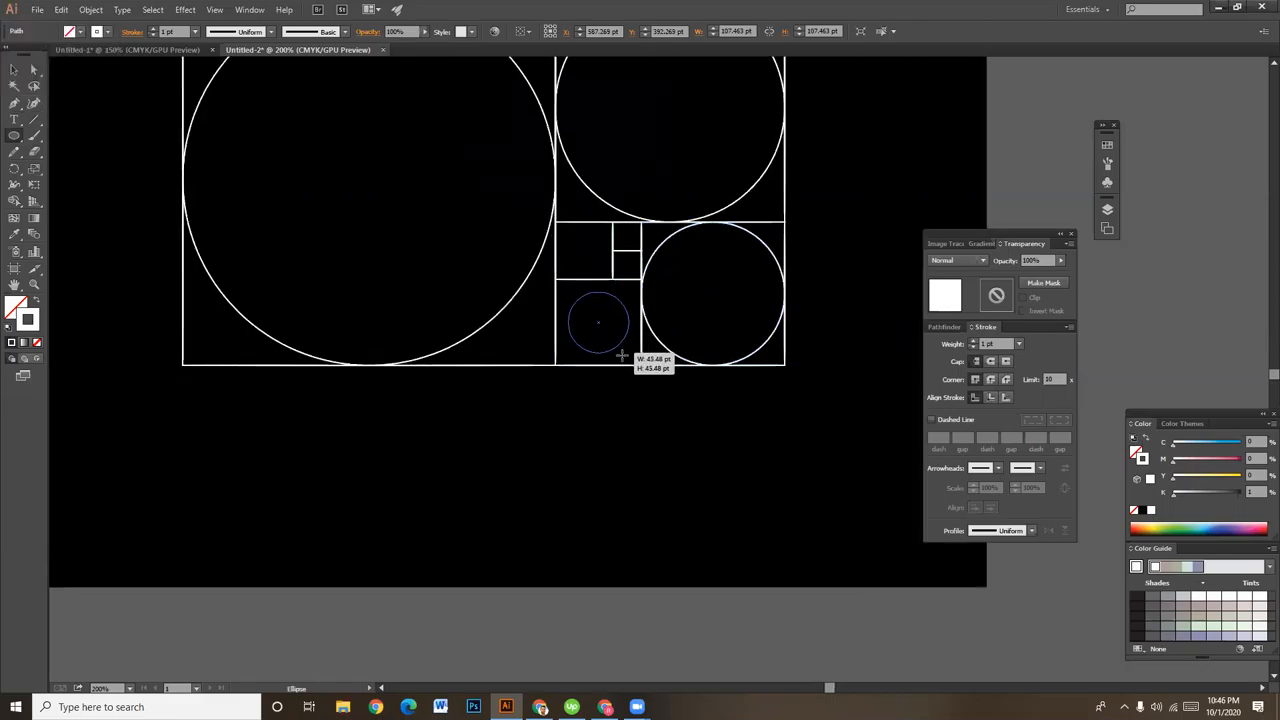
drag(623, 355, 628, 362)
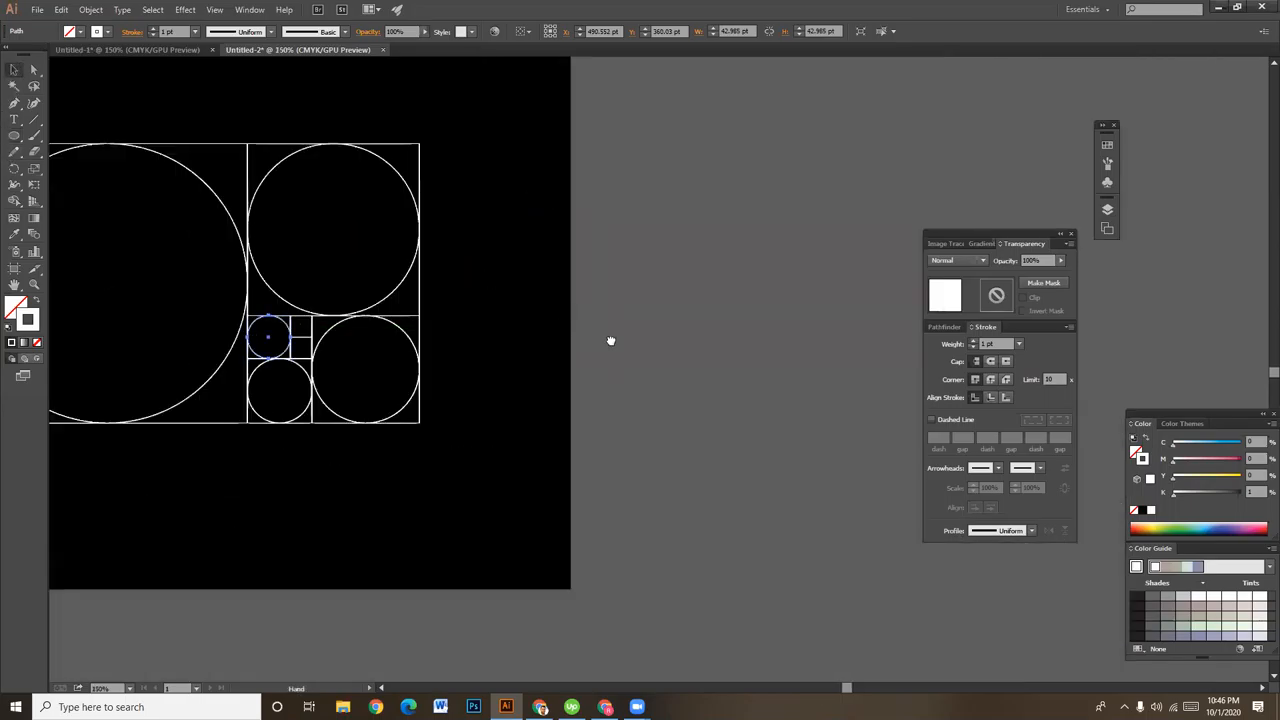
Step: Alt-drag copies of the circles onto the pasteboard and nest them around one centre
click(415, 245)
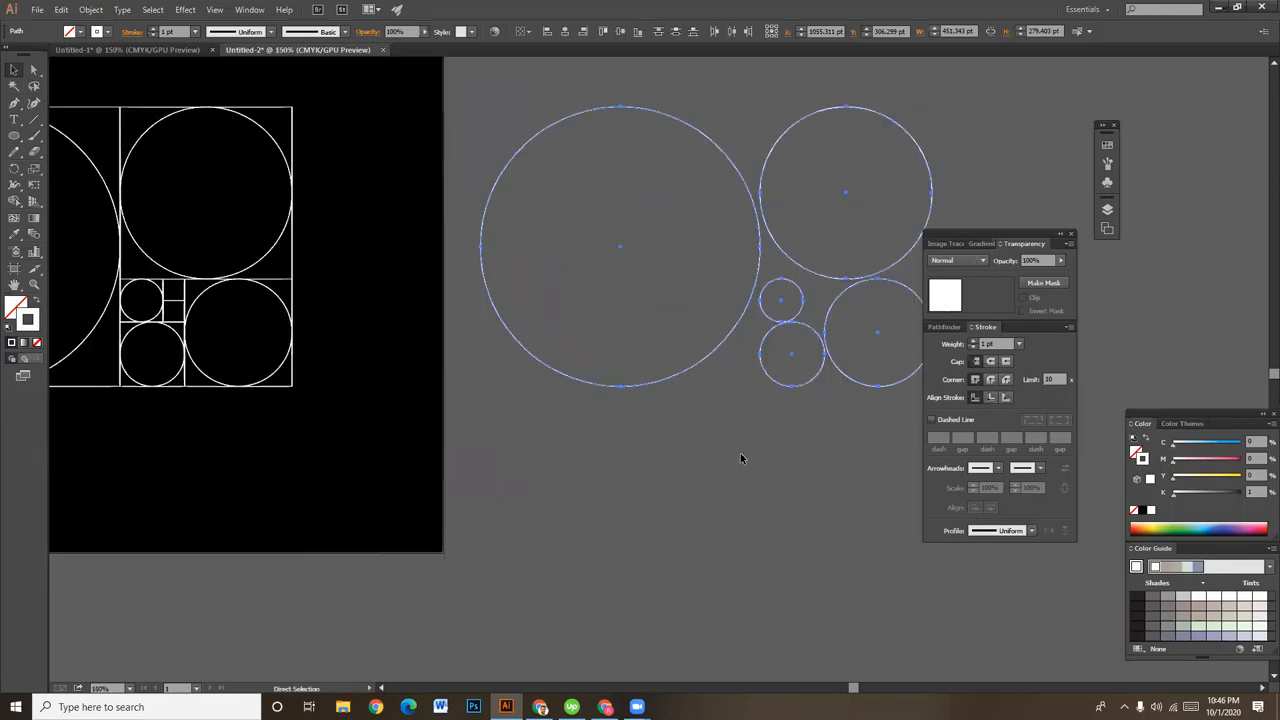
click(603, 247)
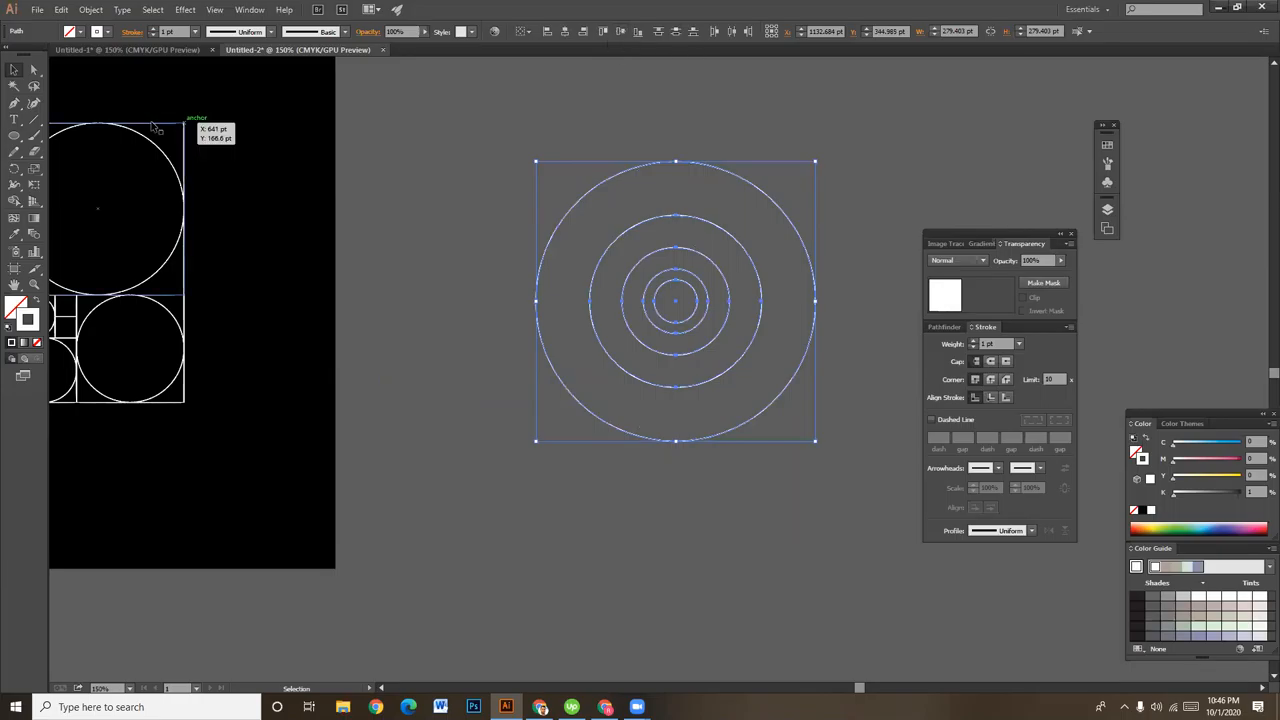
Step: Select the copied circles, apply Horizontal and Vertical Align Center, then deselect
click(810, 460)
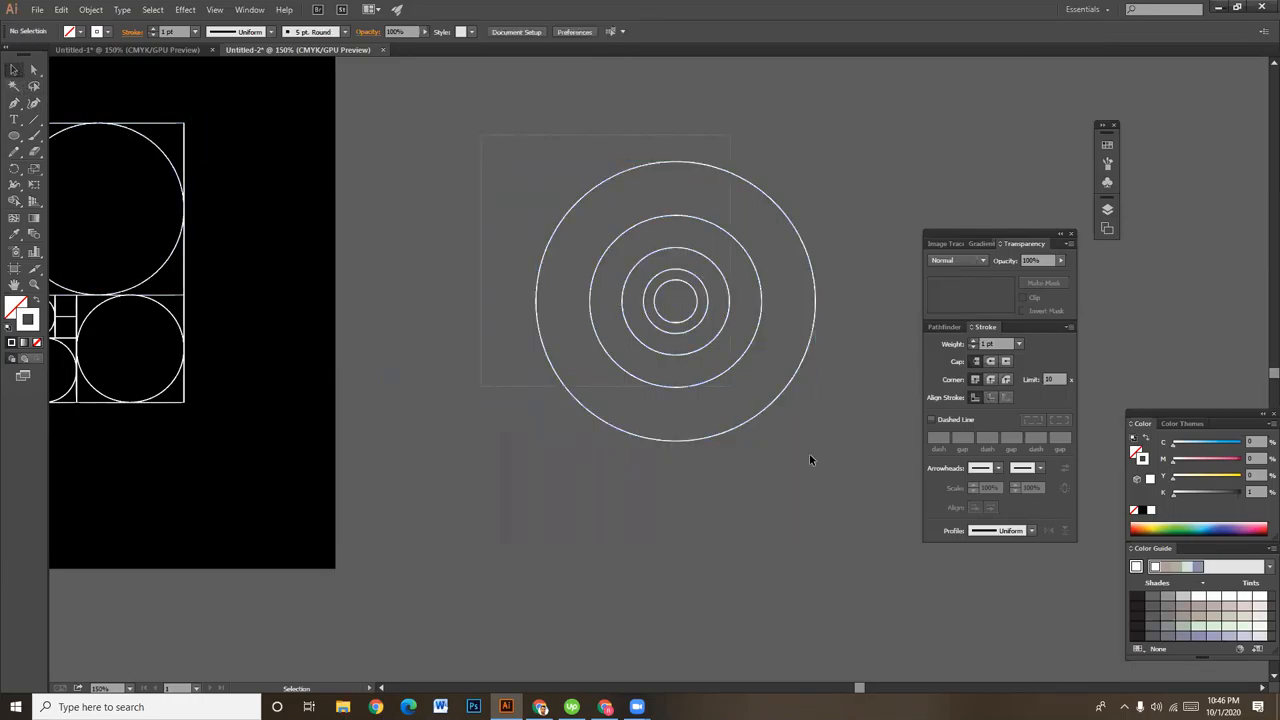
click(675, 300)
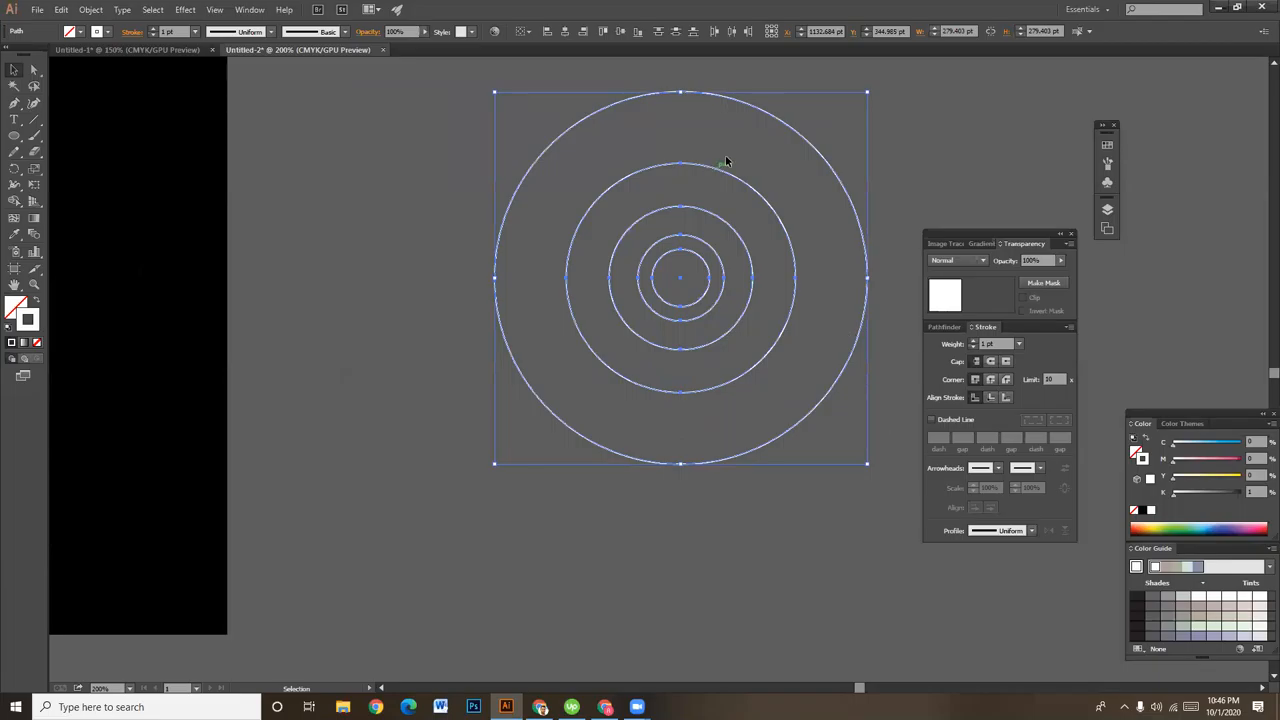
mouse_move(726, 62)
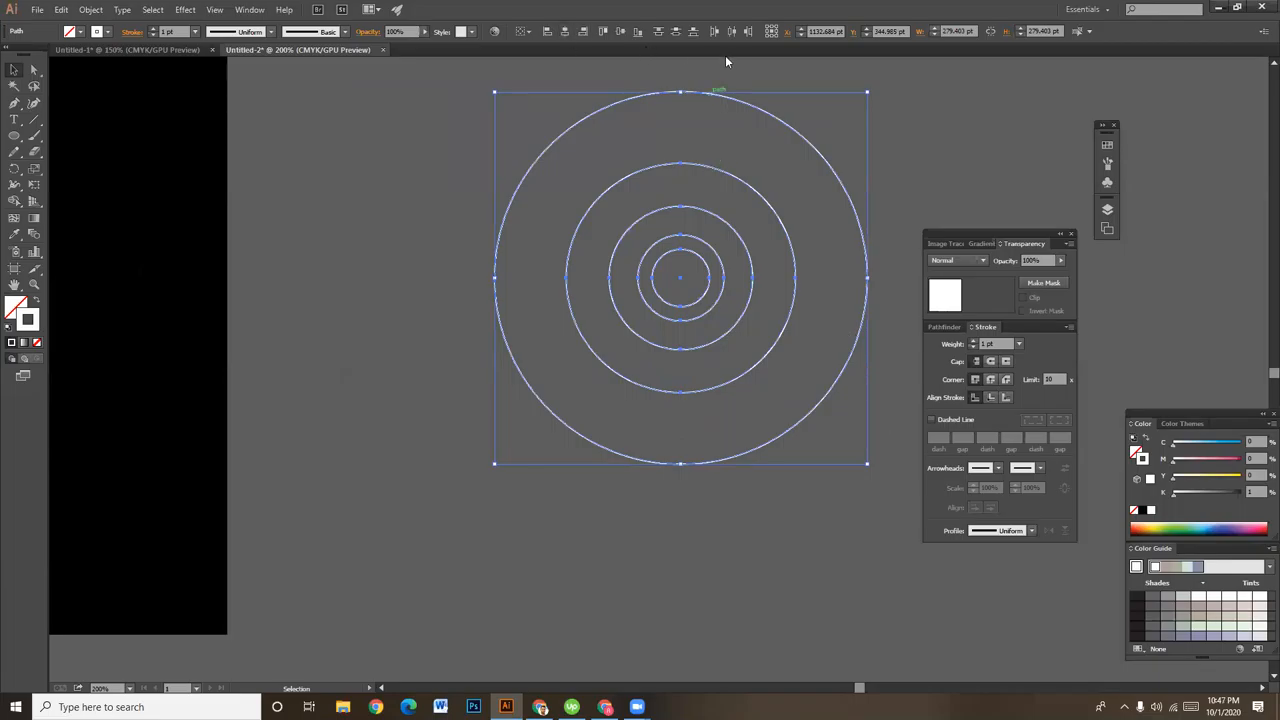
mouse_move(620, 31)
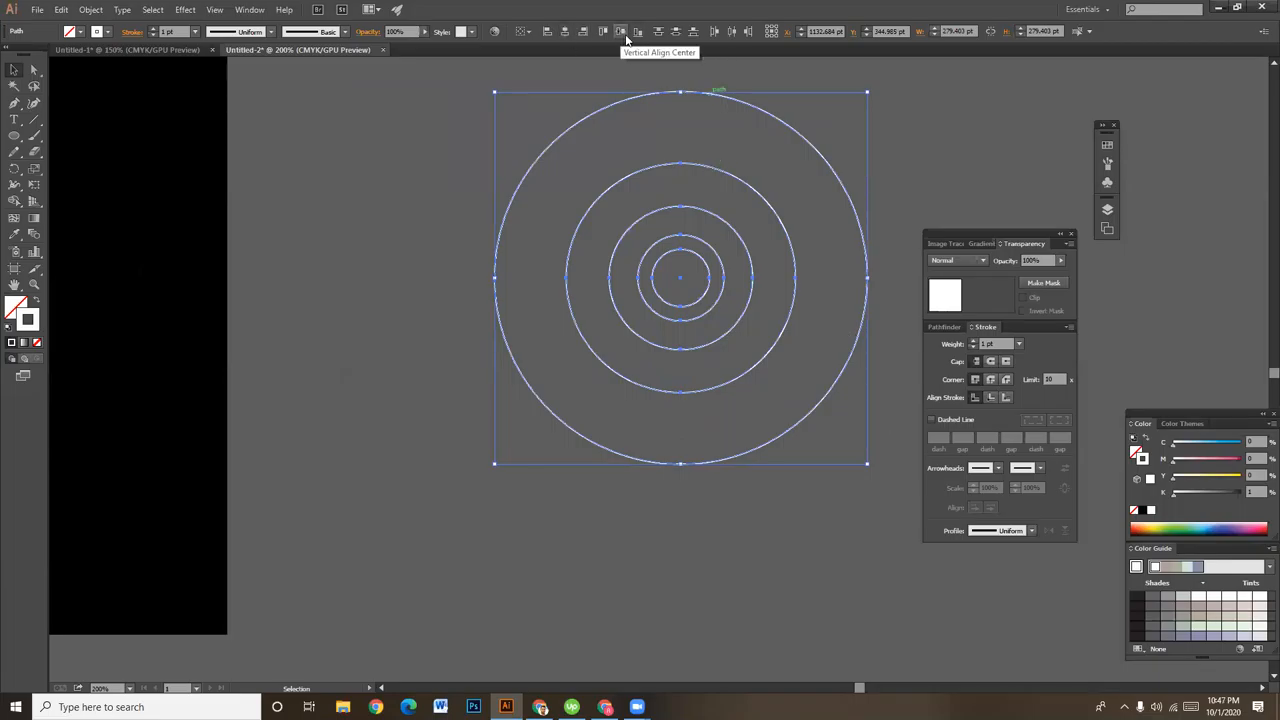
click(650, 416)
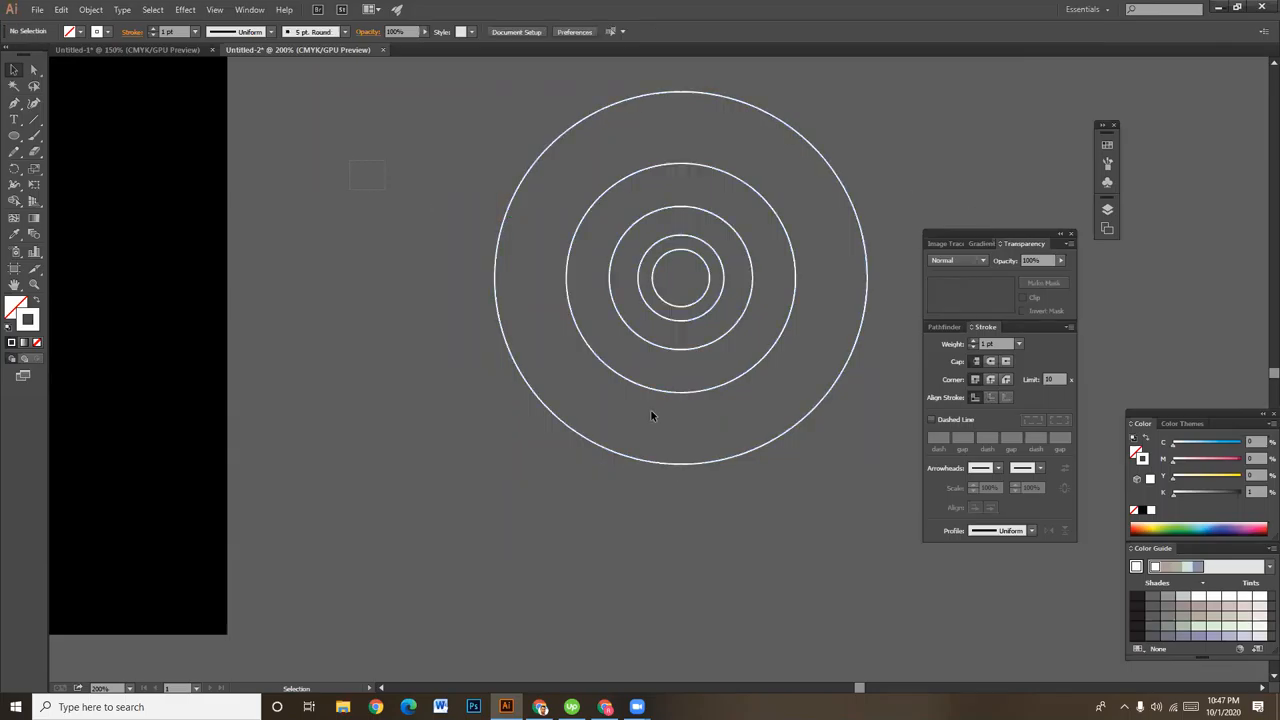